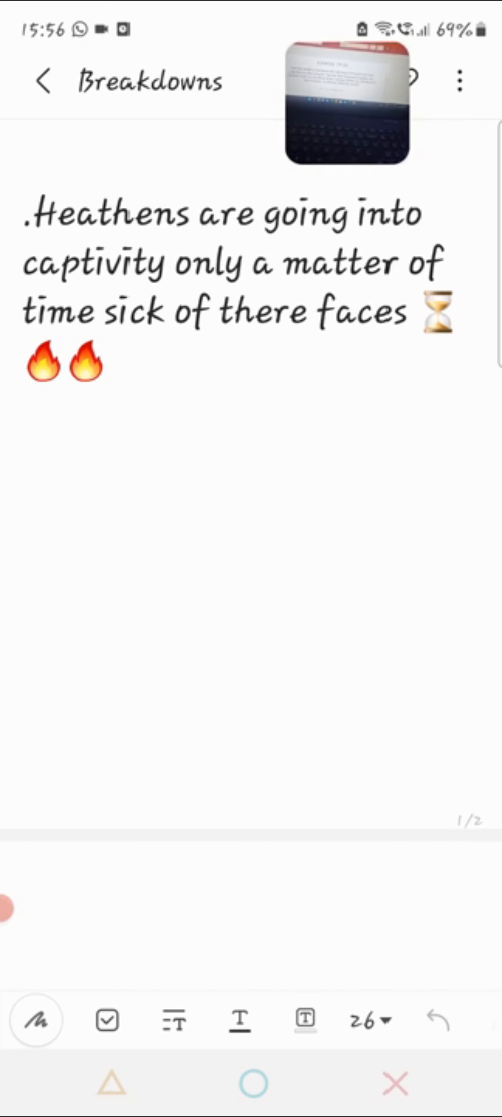
# Place the text cursor on an empty line below the two fire emojis in the Breakdowns note
pyautogui.click(24, 467)
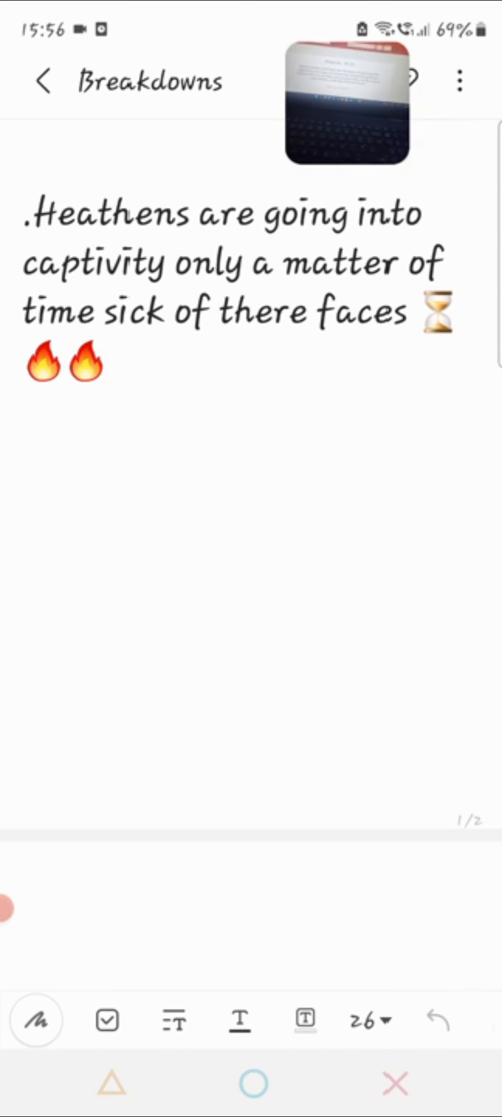
pyautogui.click(25, 466)
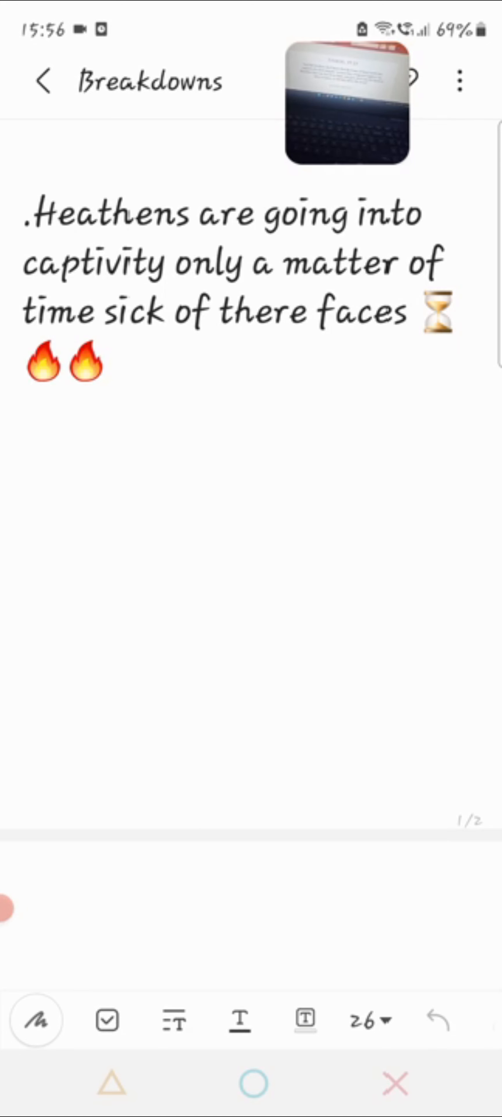
pyautogui.click(22, 466)
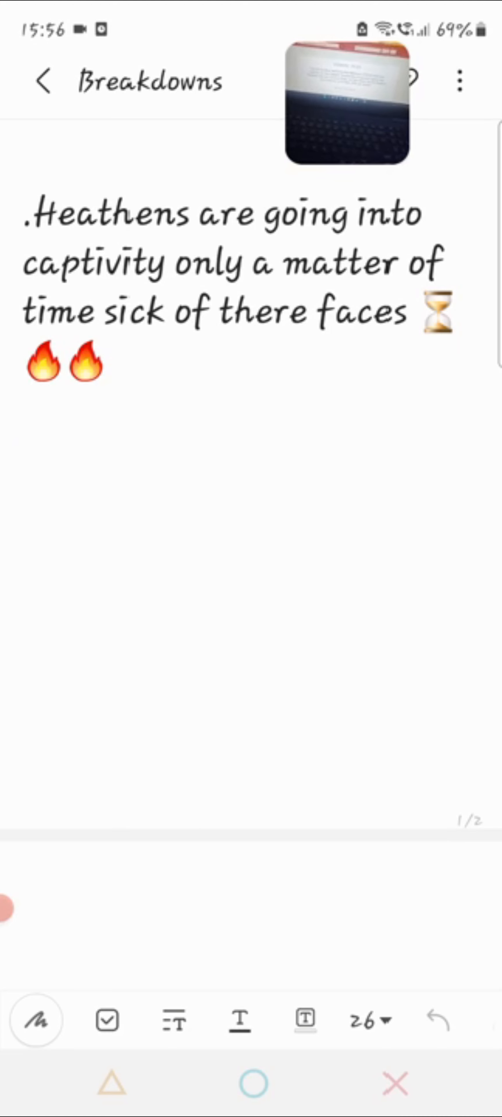
pyautogui.click(23, 470)
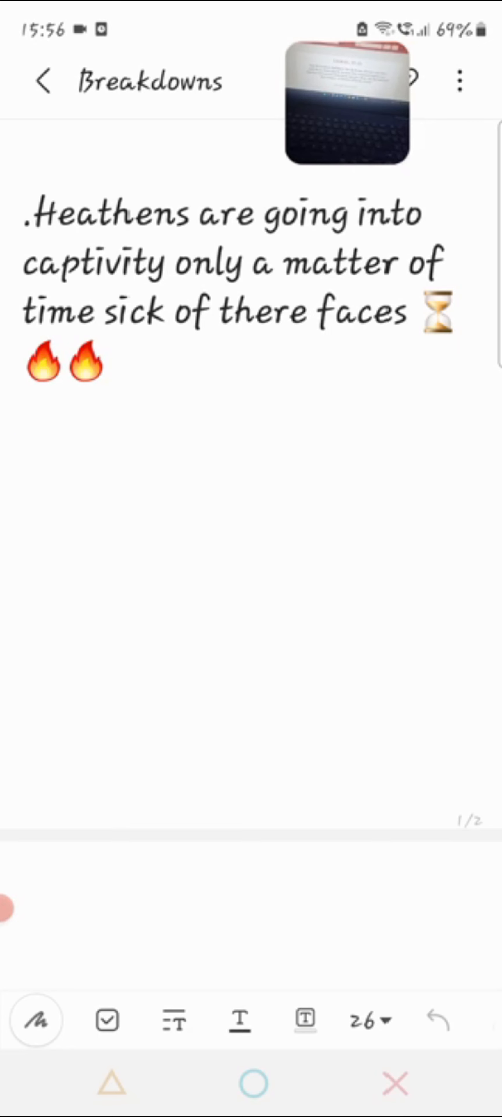
pyautogui.click(25, 463)
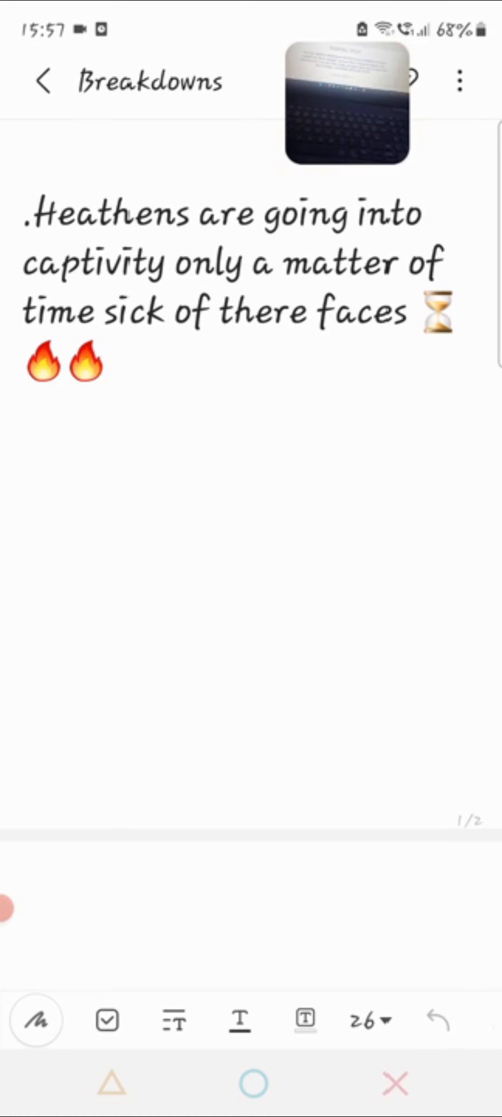
pyautogui.click(22, 470)
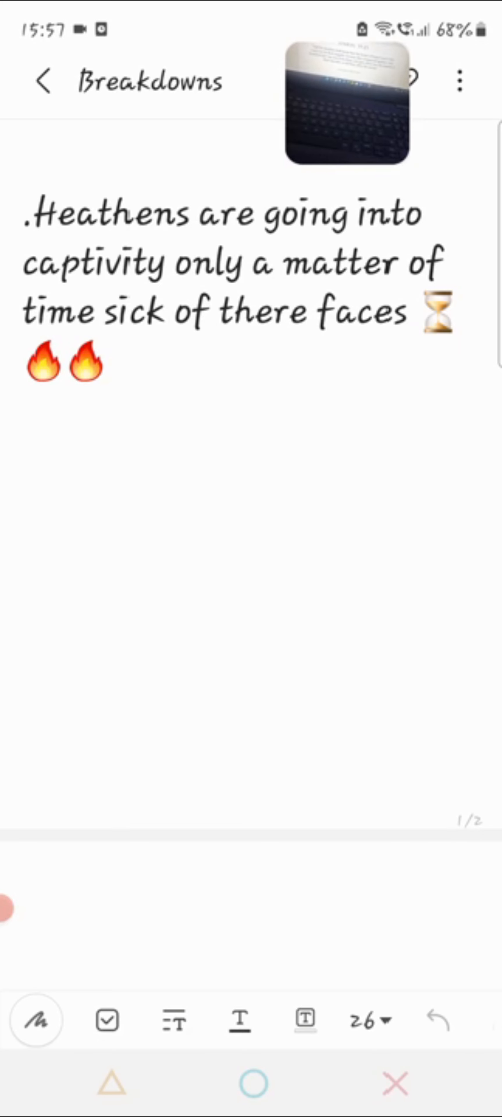
pyautogui.click(23, 467)
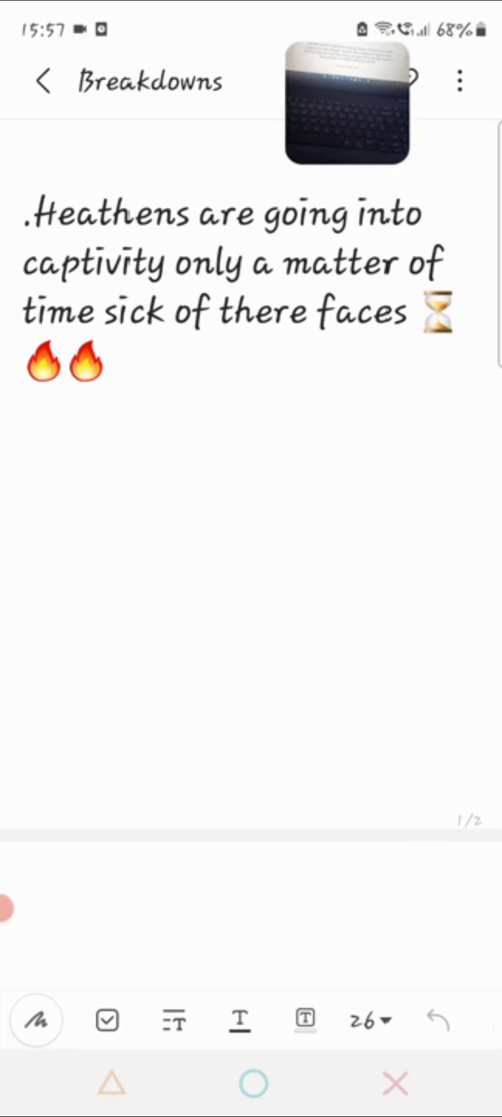
pyautogui.click(23, 470)
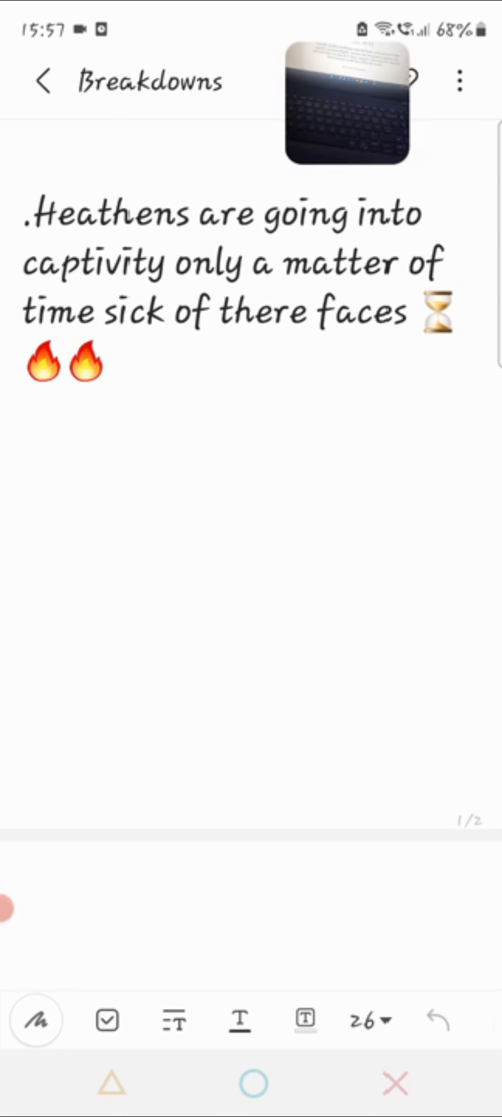
pyautogui.click(23, 463)
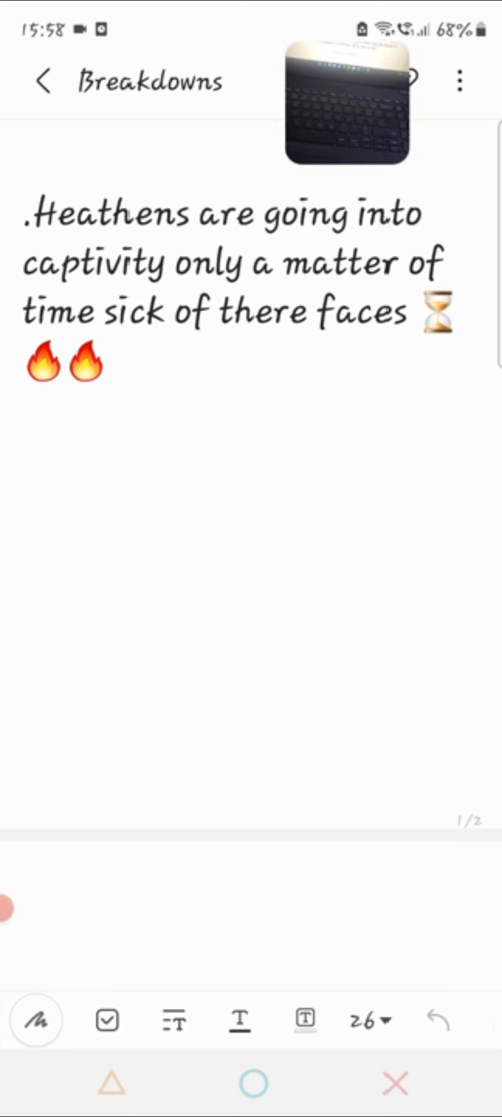
pyautogui.click(24, 467)
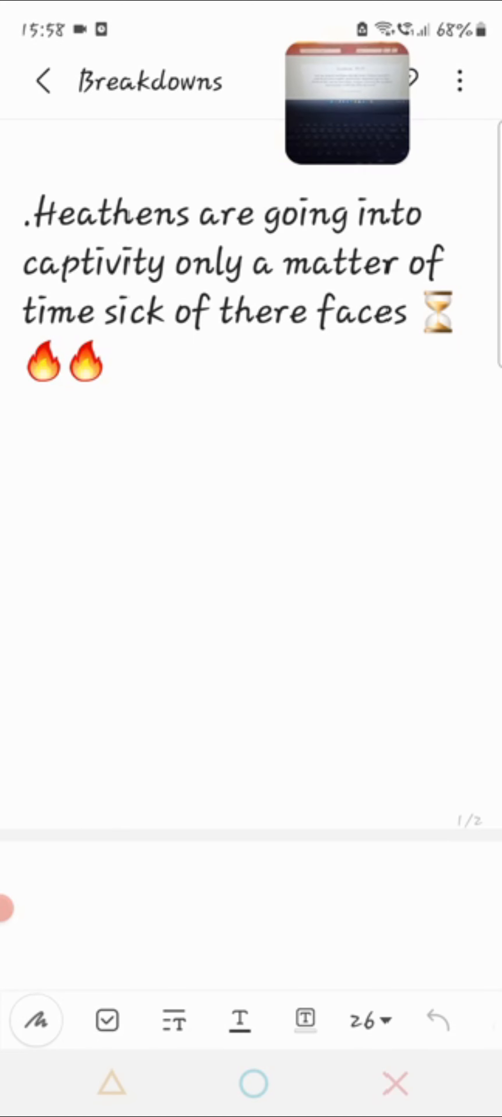
pyautogui.click(25, 470)
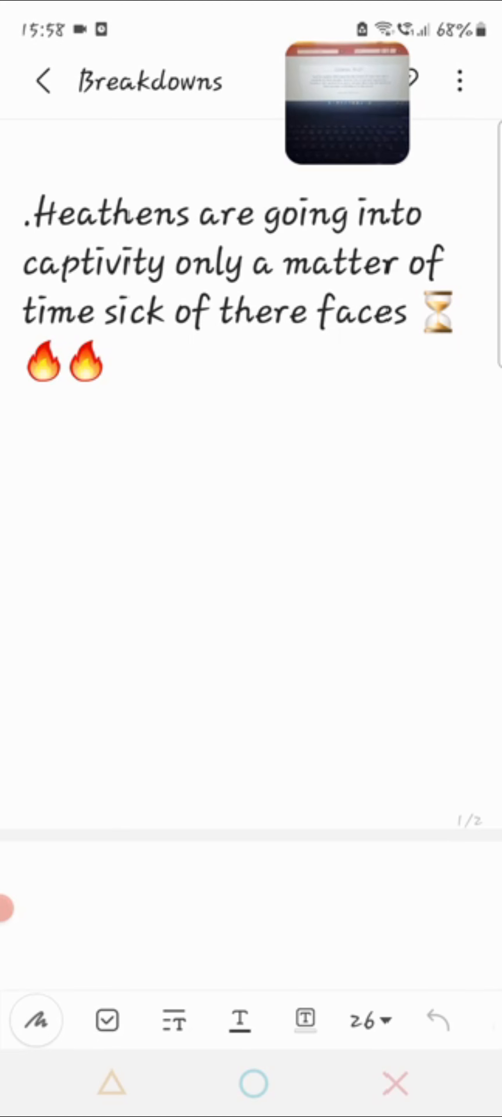
pyautogui.click(25, 463)
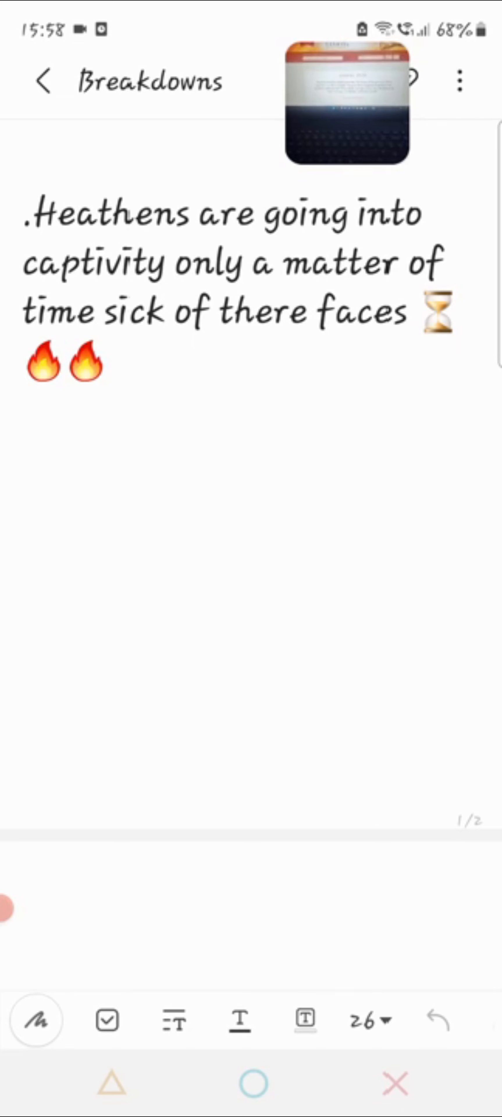
pyautogui.click(25, 470)
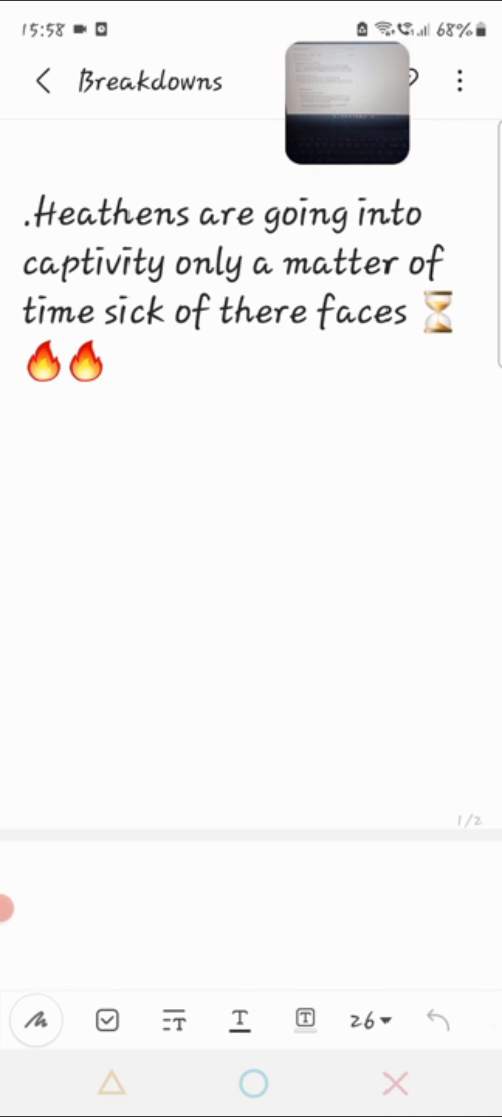
pyautogui.click(23, 467)
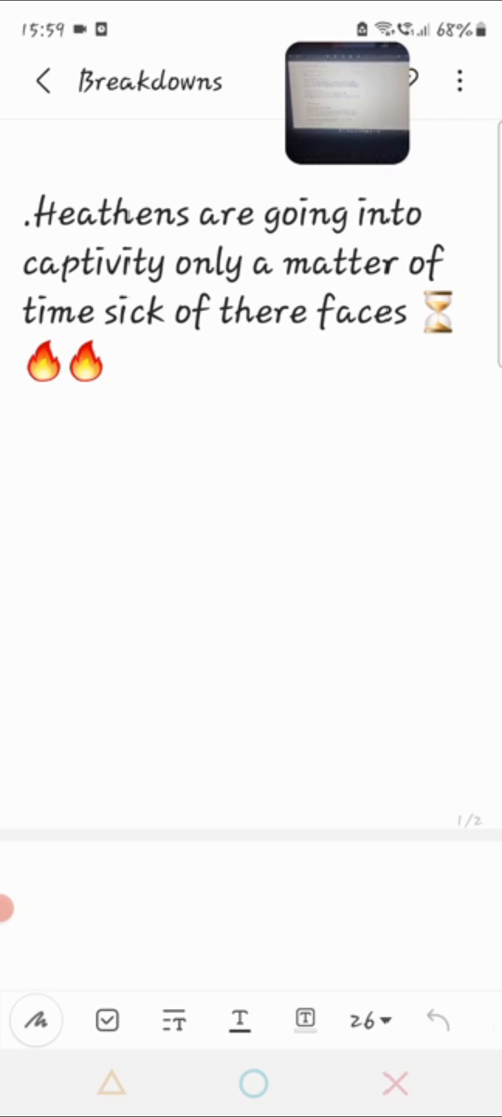
pyautogui.click(23, 470)
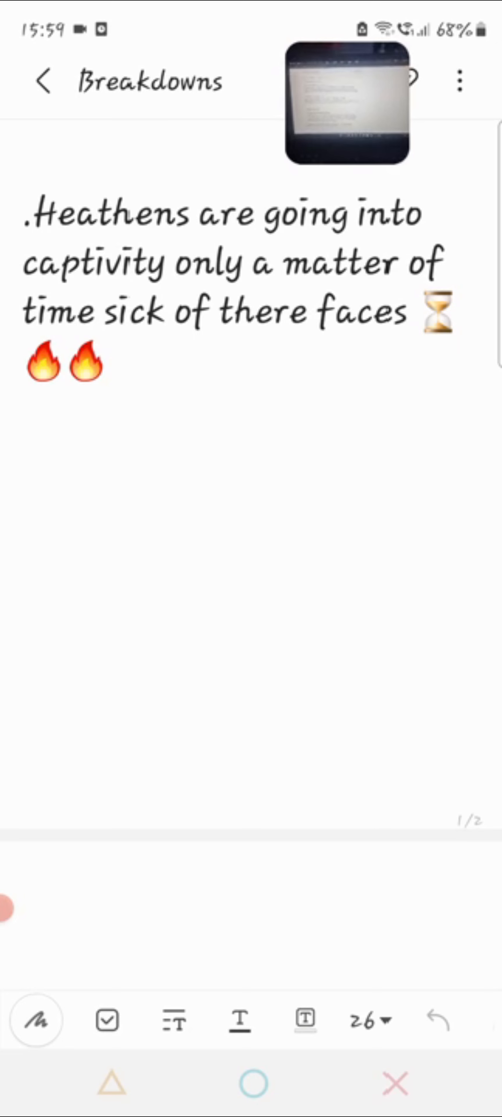
pyautogui.click(22, 466)
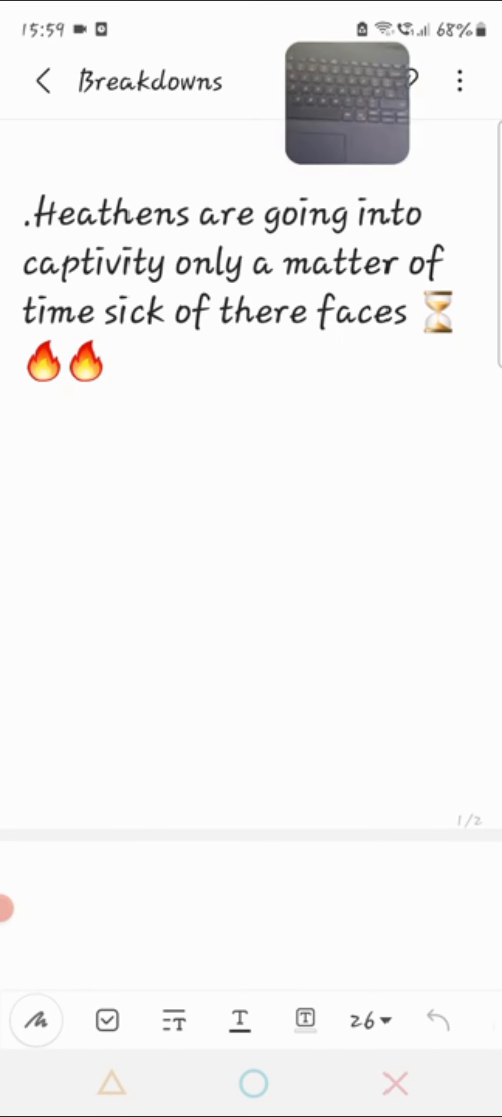
pyautogui.click(22, 463)
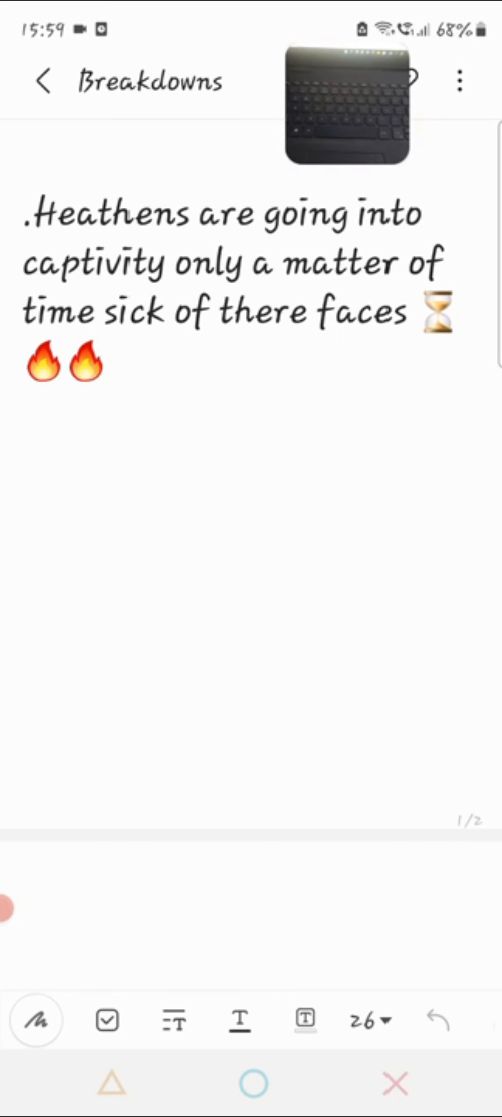
pyautogui.click(22, 466)
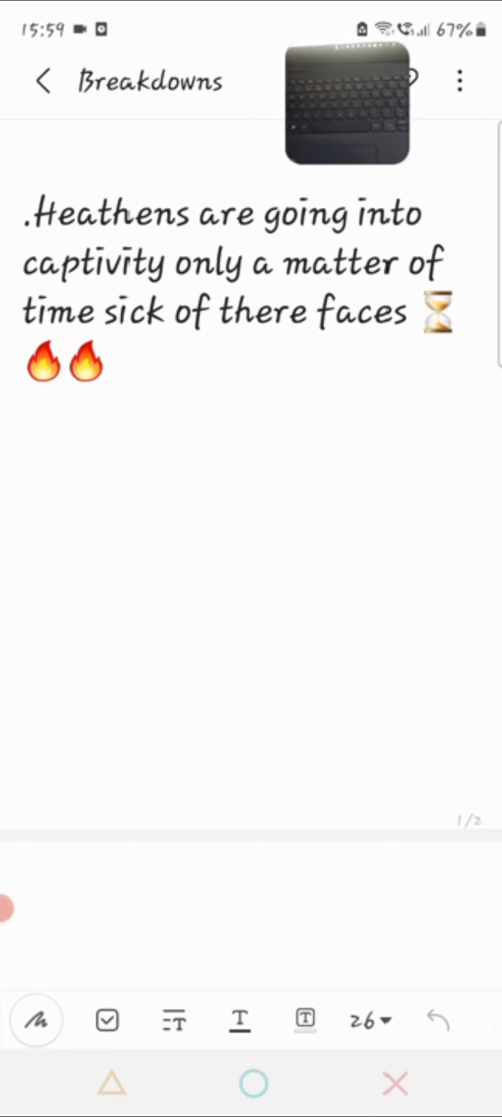
pyautogui.click(24, 469)
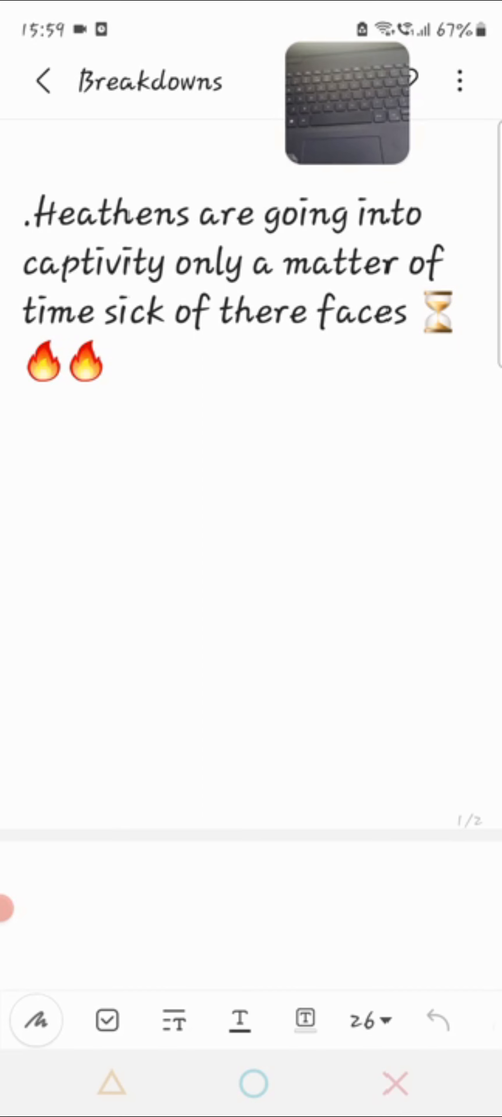
pyautogui.click(23, 466)
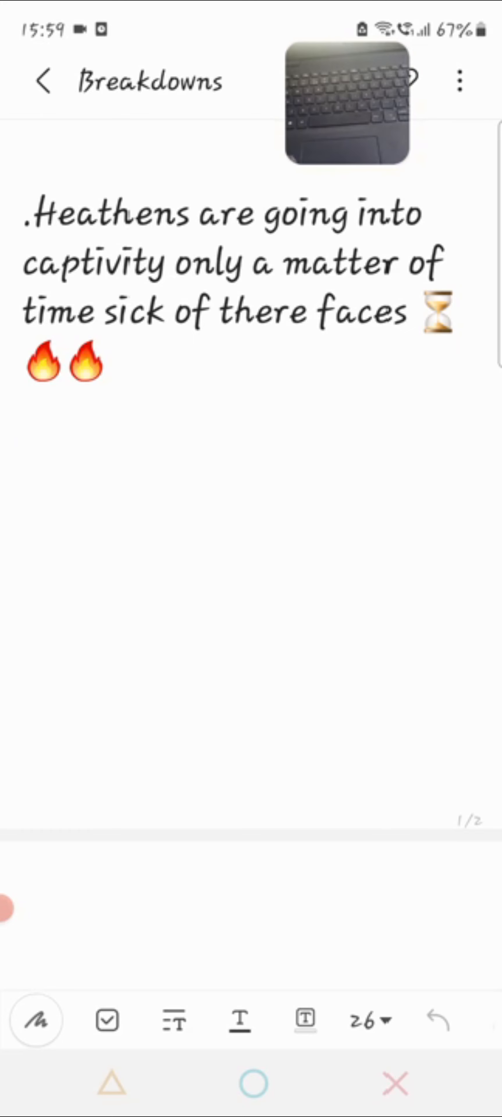
pyautogui.click(25, 466)
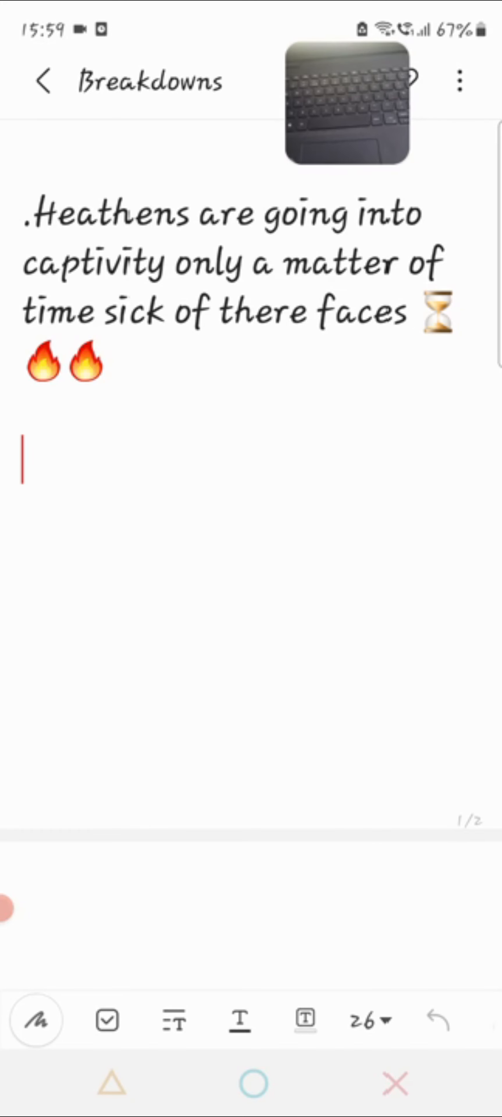
pyautogui.click(24, 463)
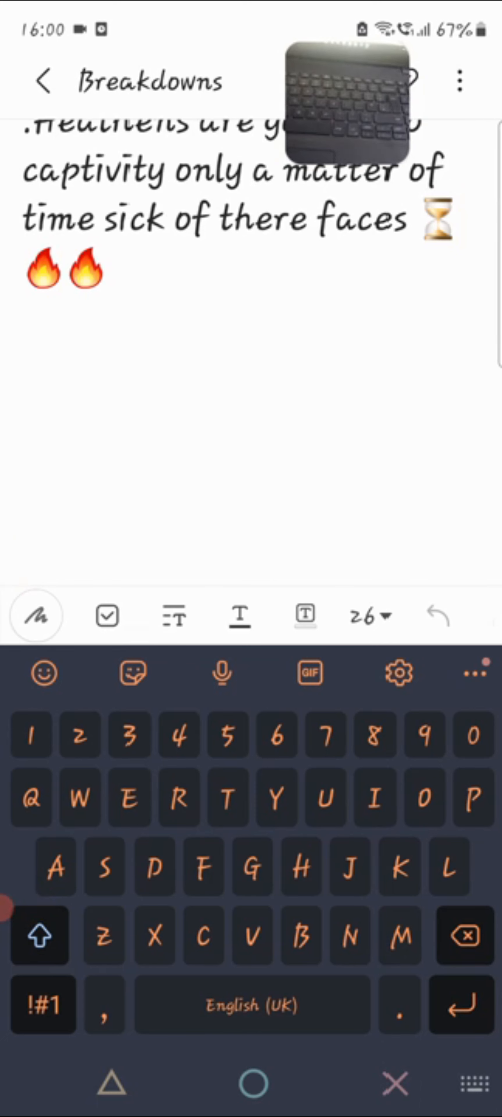
pyautogui.click(26, 570)
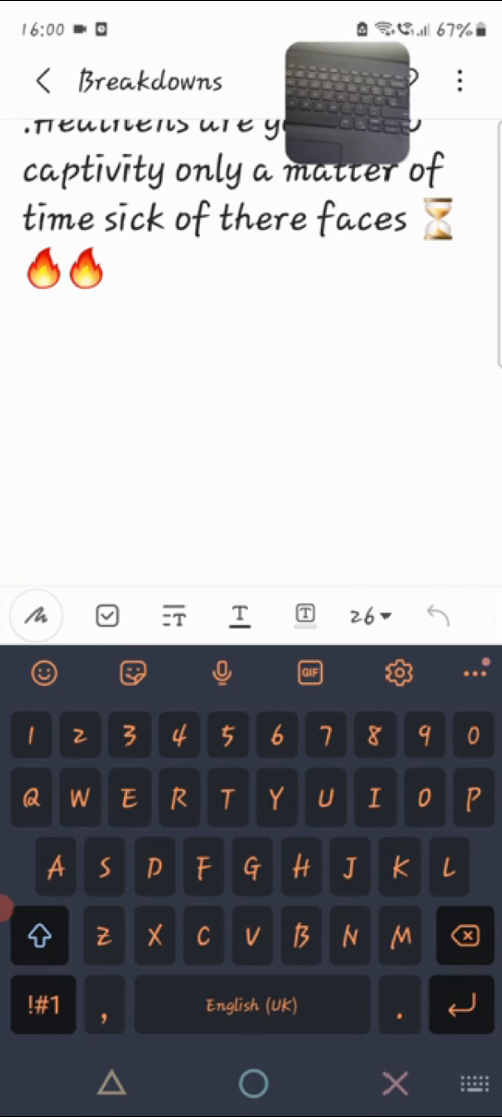
pyautogui.click(29, 577)
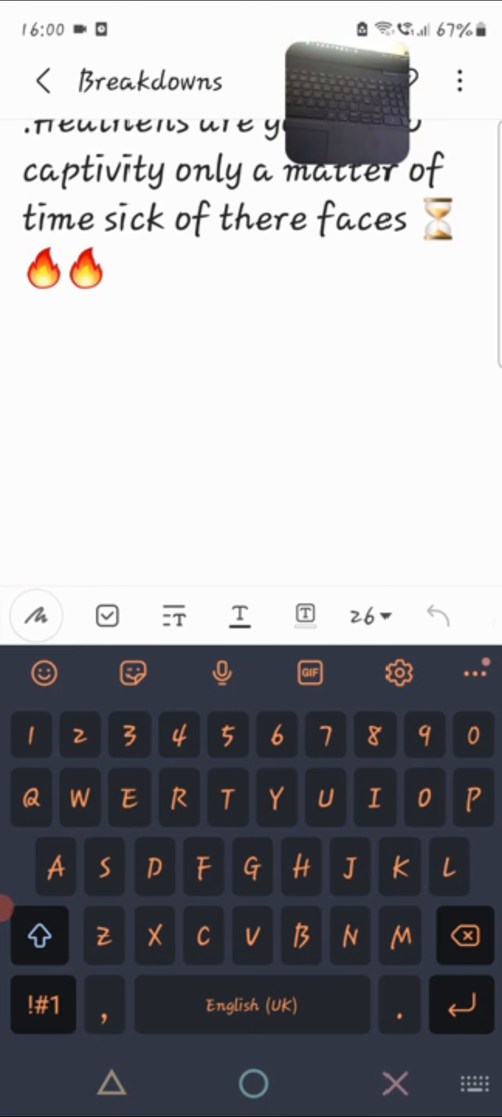
pyautogui.click(28, 570)
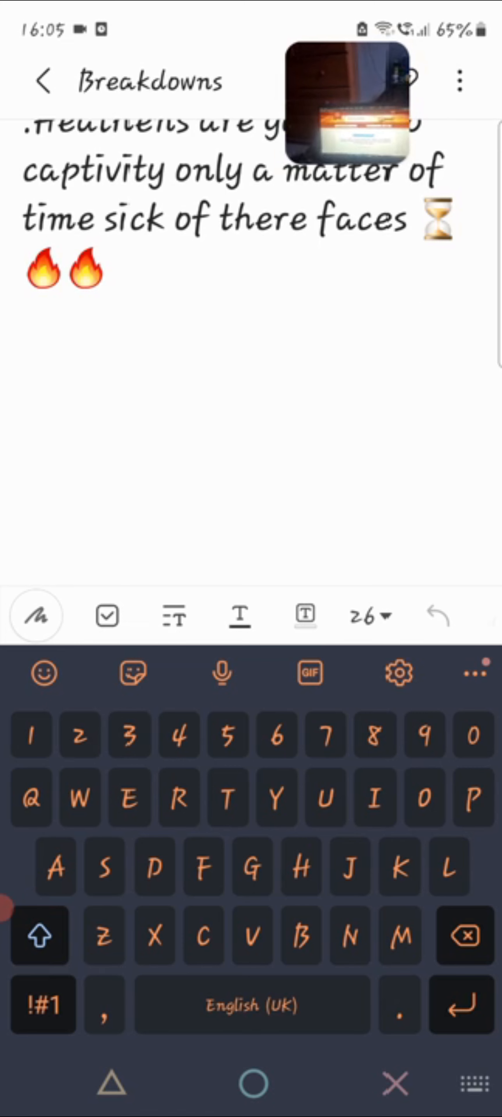
pyautogui.click(23, 470)
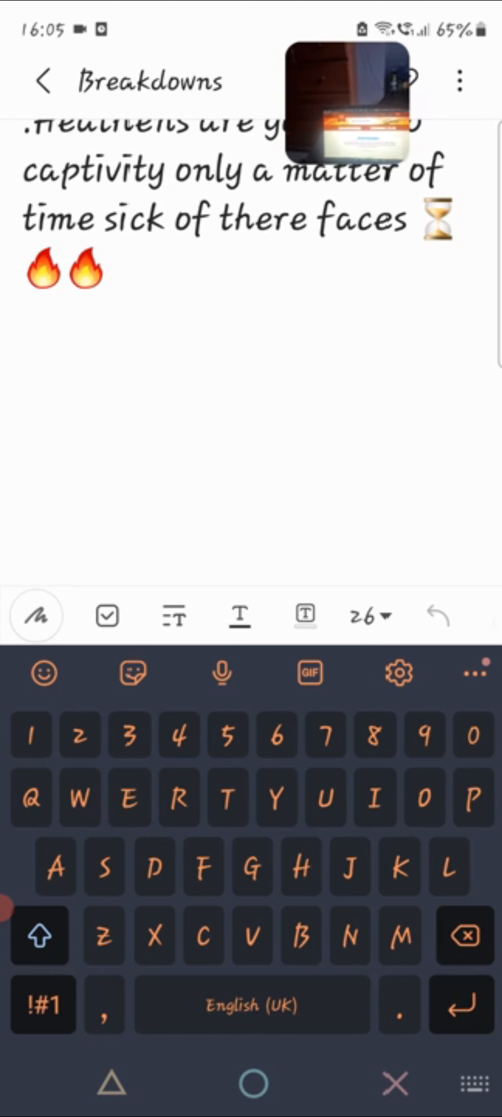
pyautogui.click(24, 473)
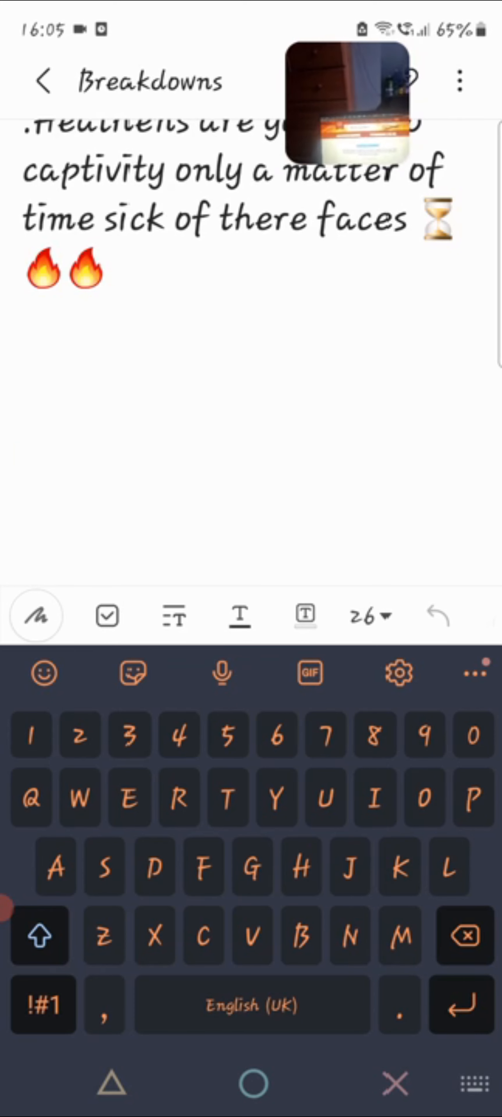
pyautogui.click(25, 470)
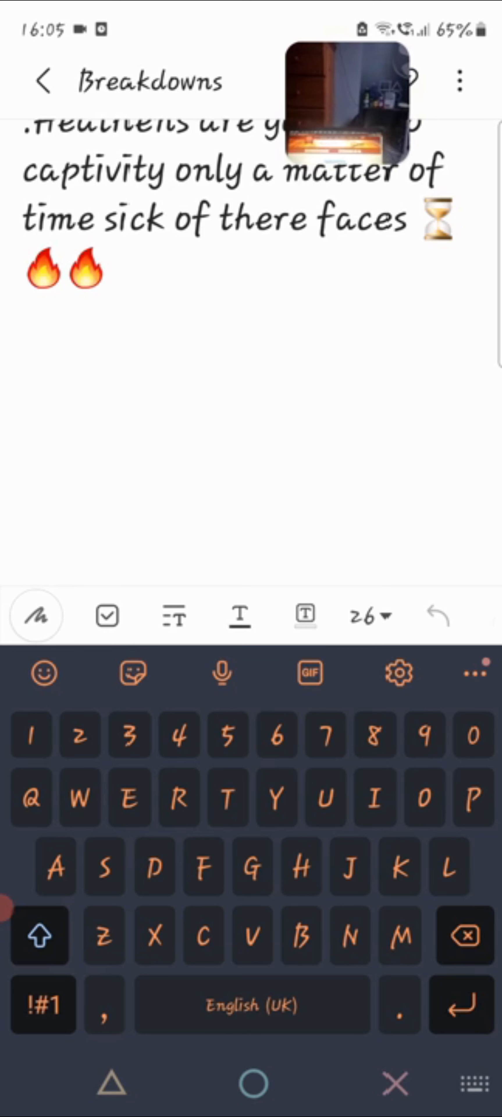
pyautogui.click(23, 466)
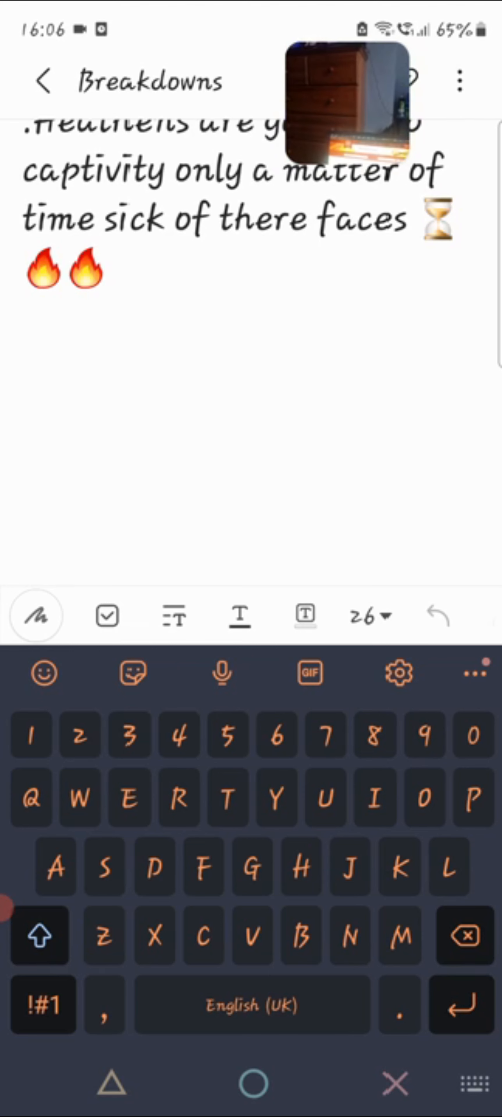
pyautogui.click(24, 473)
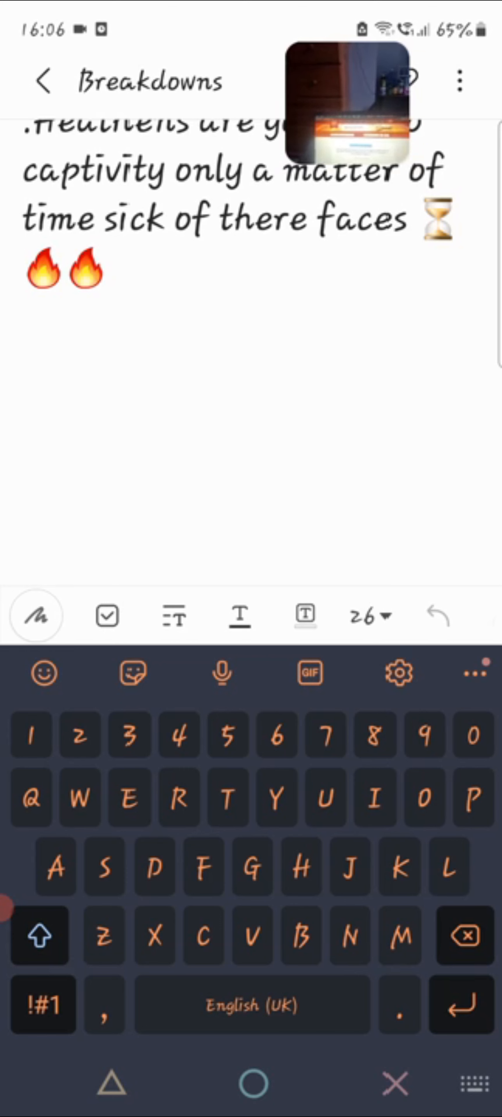
pyautogui.click(23, 470)
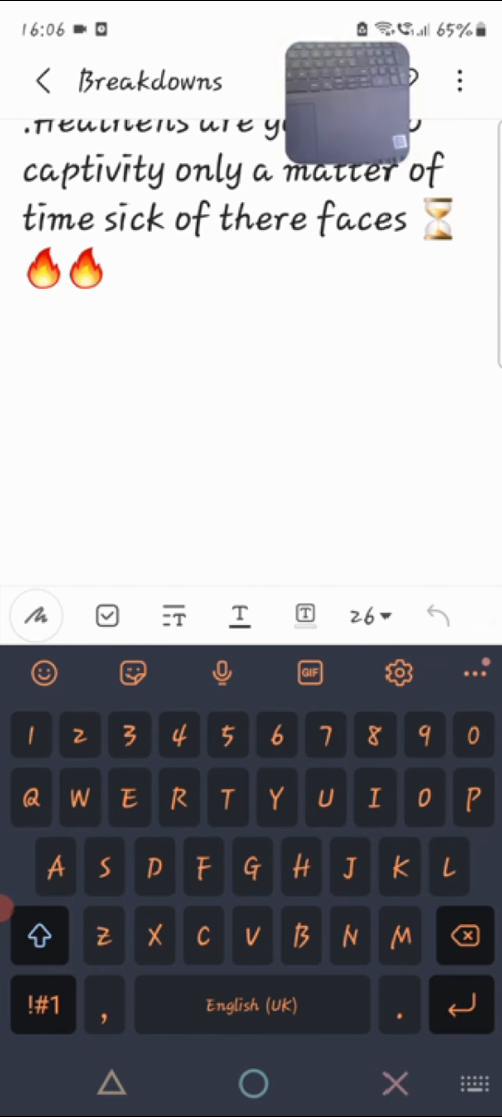
pyautogui.click(23, 470)
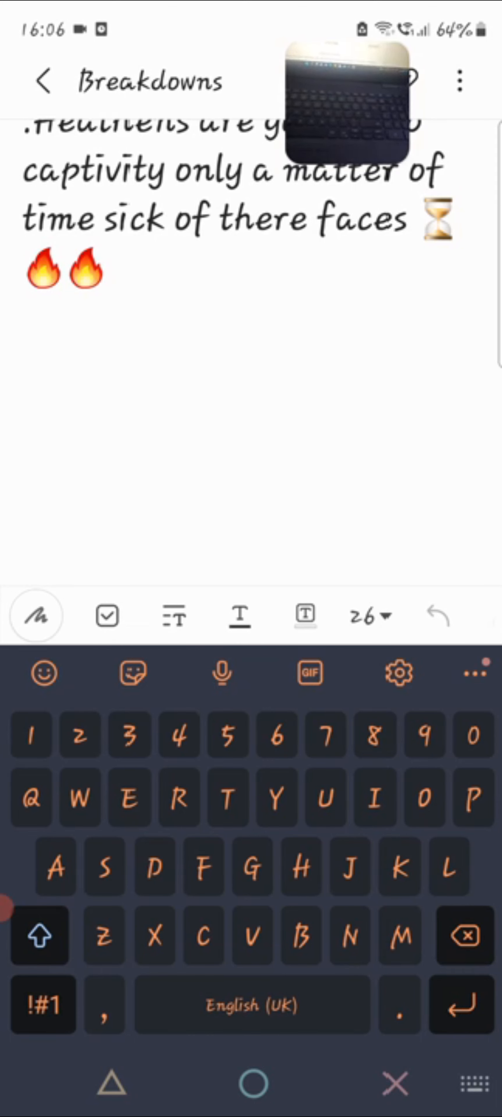
pyautogui.click(25, 470)
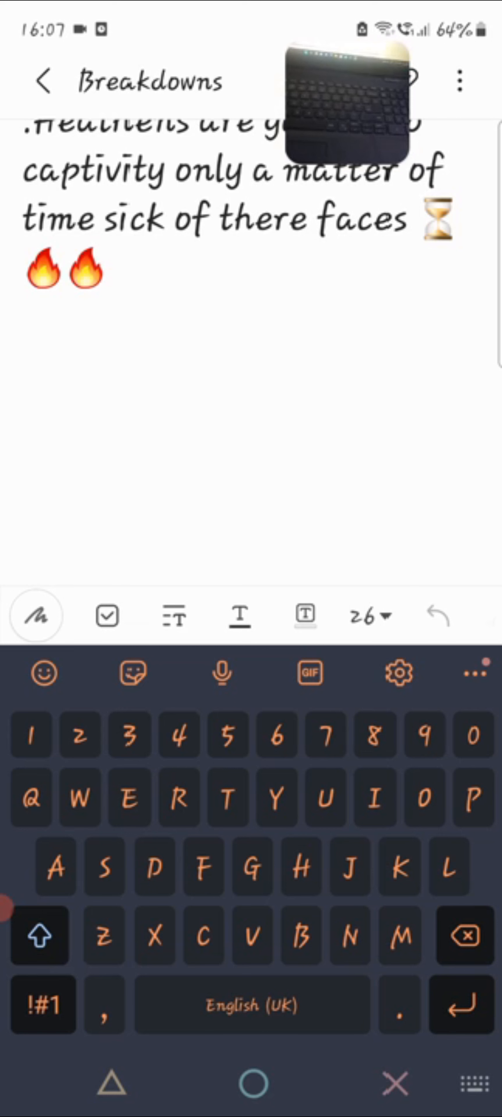
pyautogui.click(23, 470)
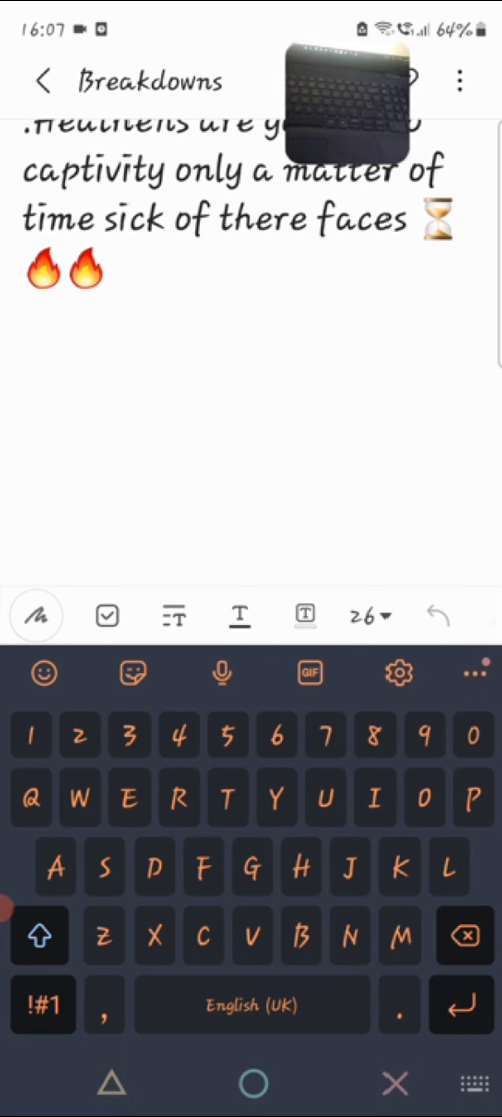
pyautogui.click(23, 470)
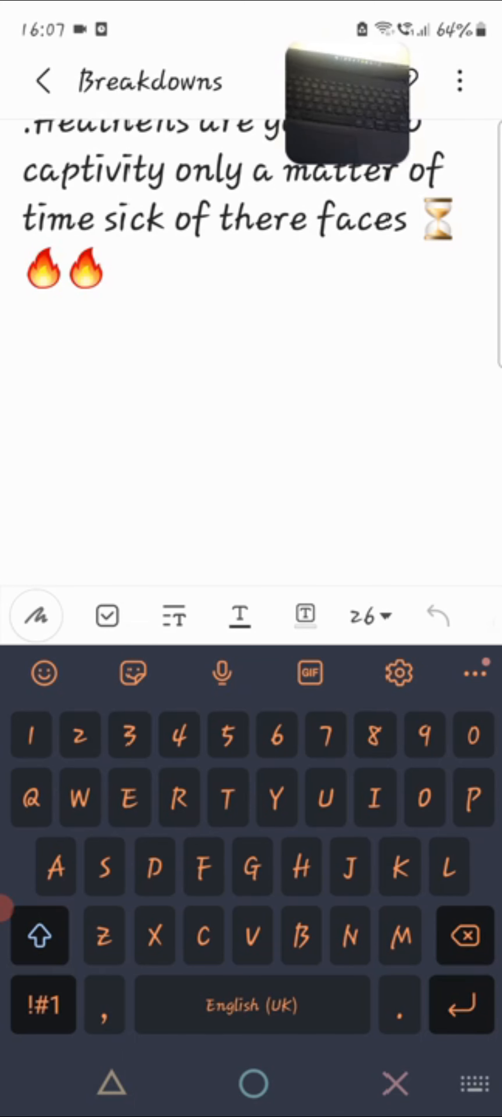
pyautogui.click(23, 470)
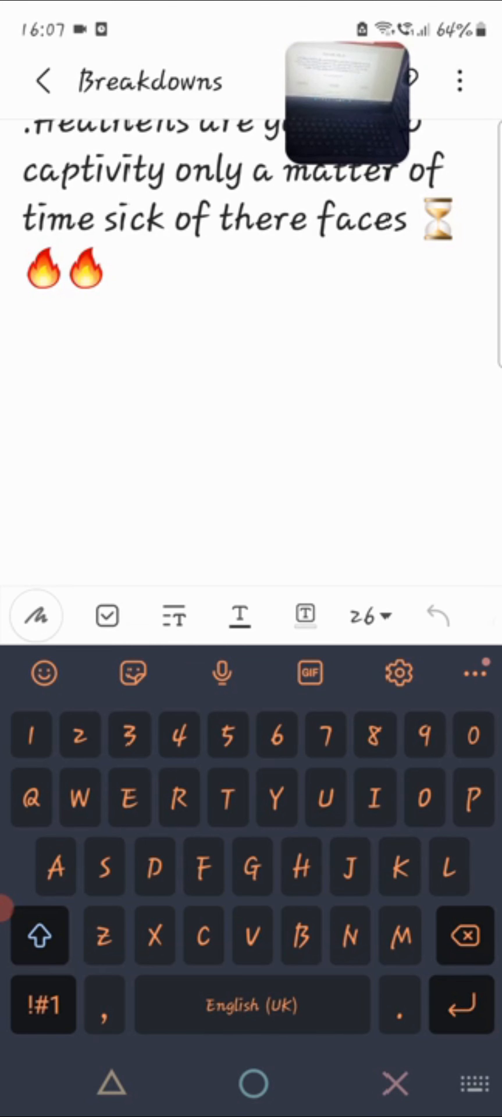
pyautogui.click(23, 470)
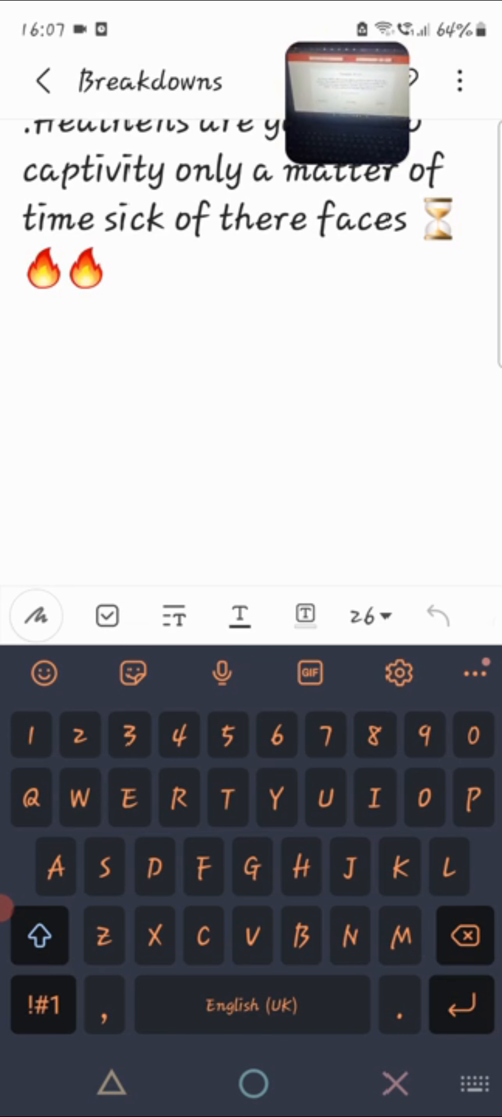
pyautogui.click(25, 463)
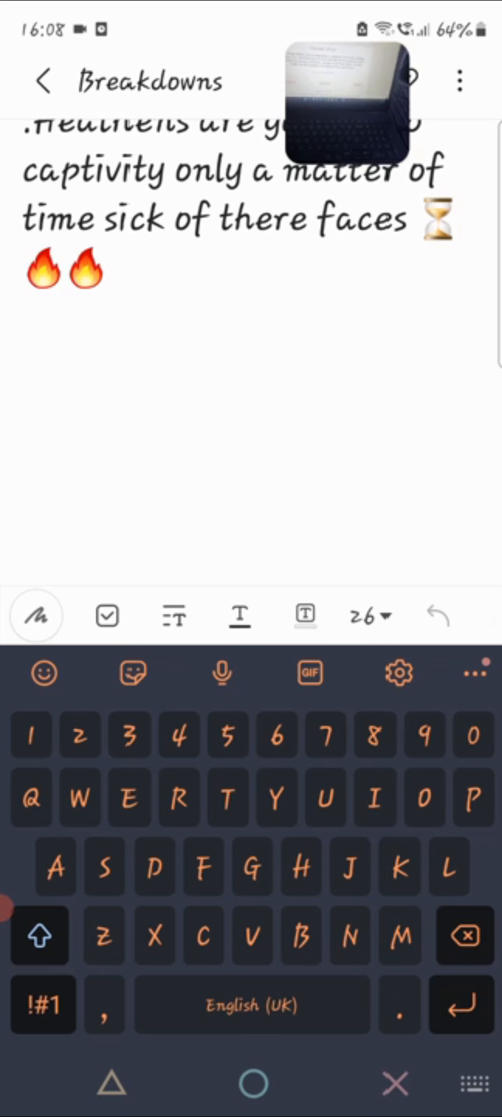
pyautogui.click(21, 363)
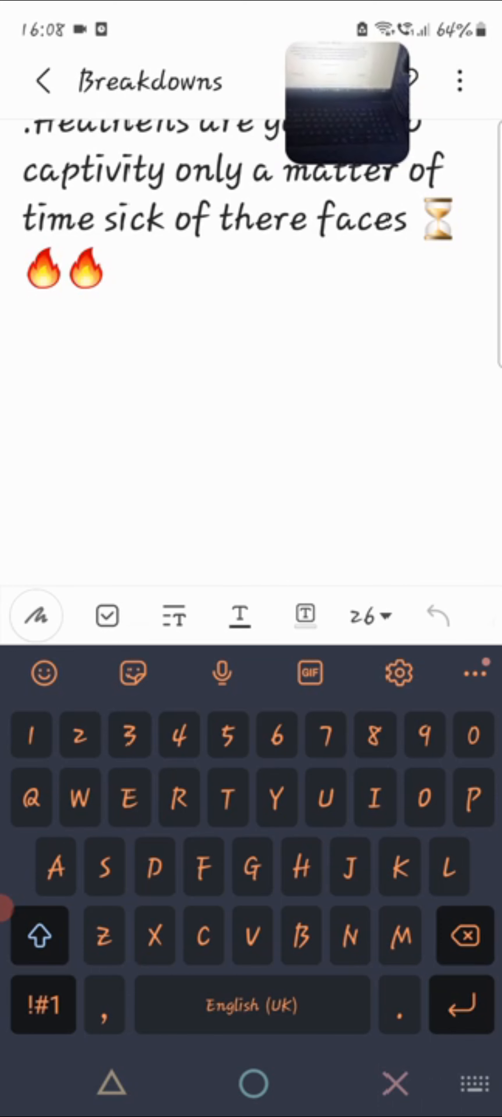
pyautogui.click(25, 470)
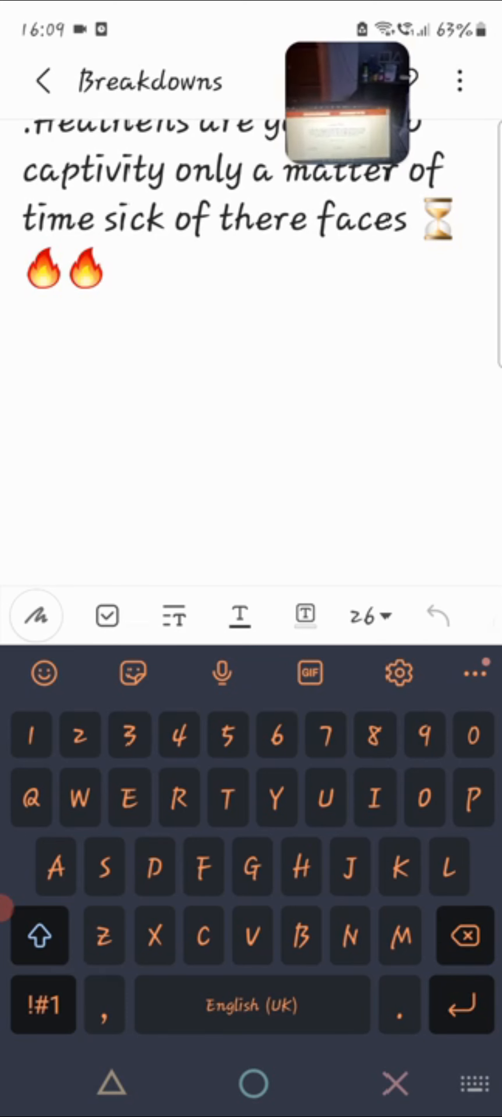
pyautogui.click(23, 474)
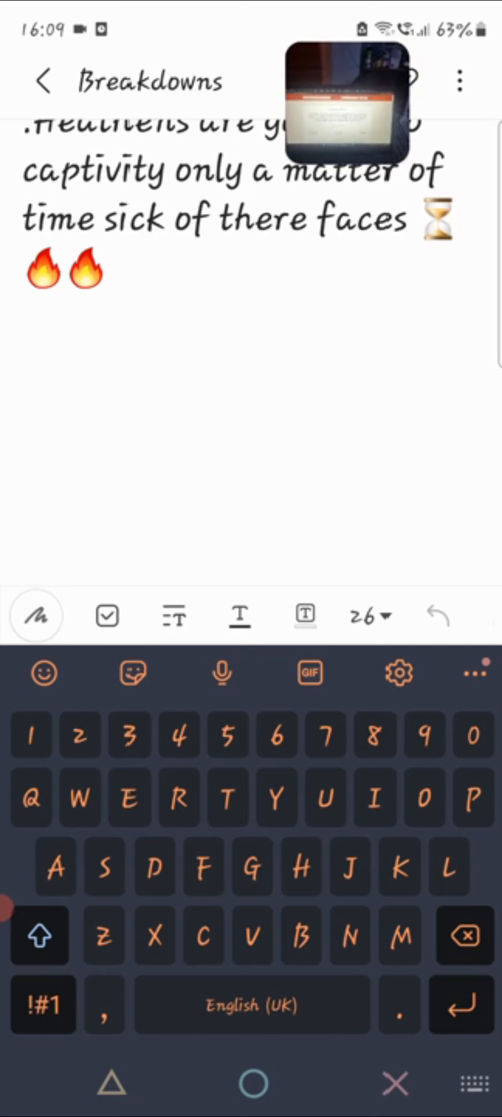
pyautogui.click(23, 474)
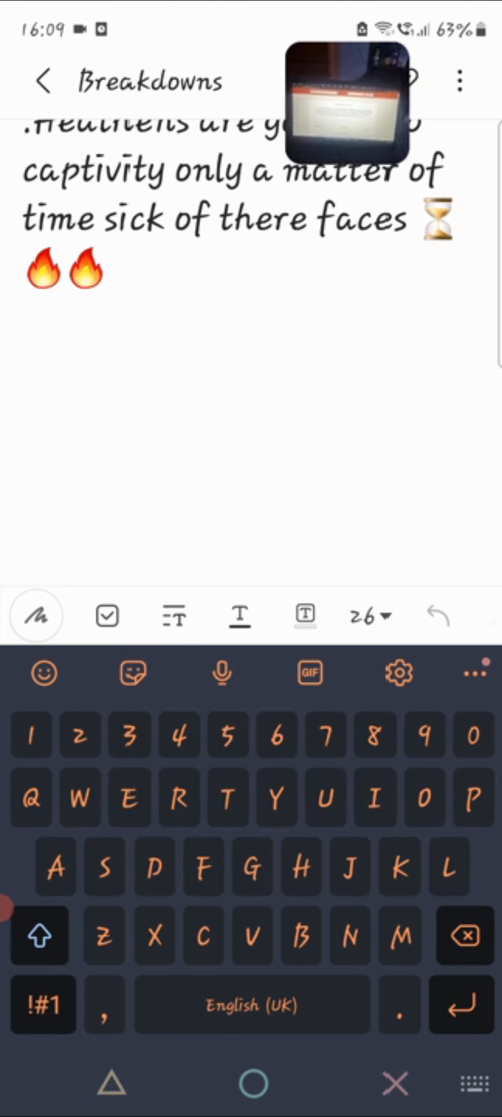
pyautogui.click(24, 473)
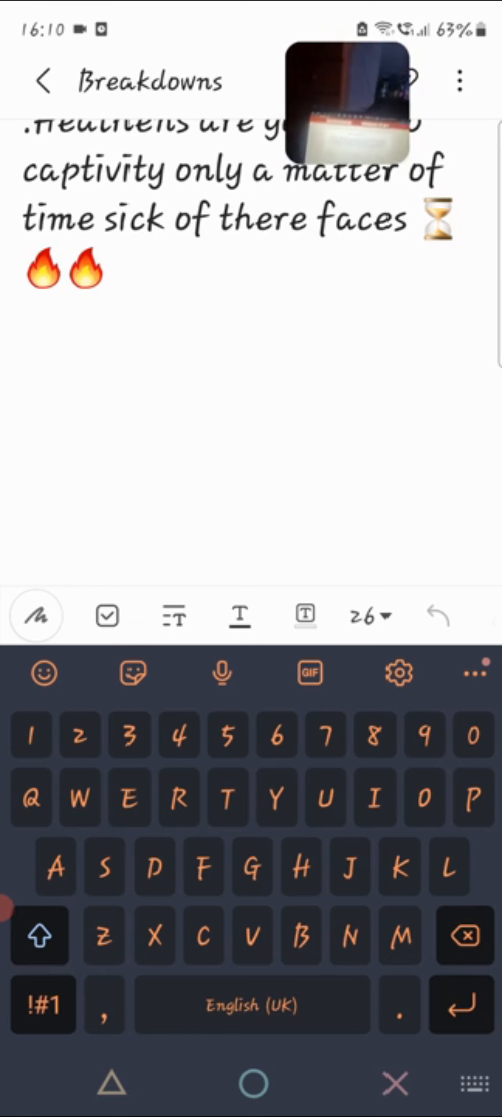
pyautogui.click(25, 470)
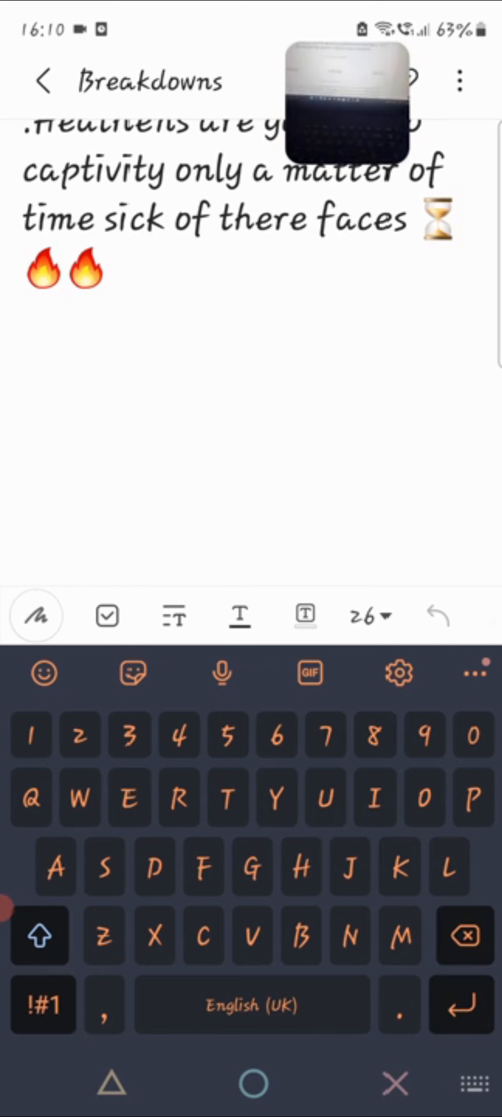
pyautogui.click(25, 463)
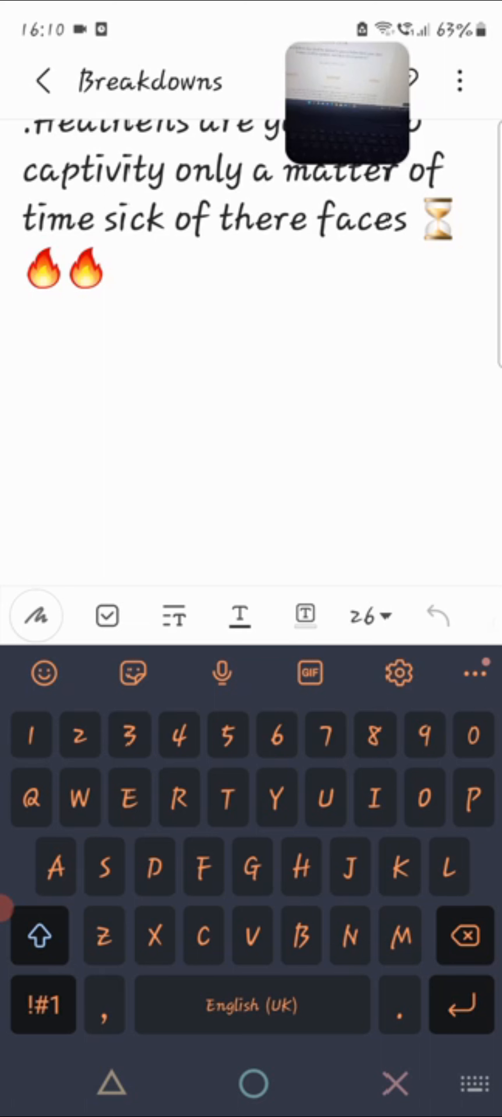
pyautogui.click(23, 466)
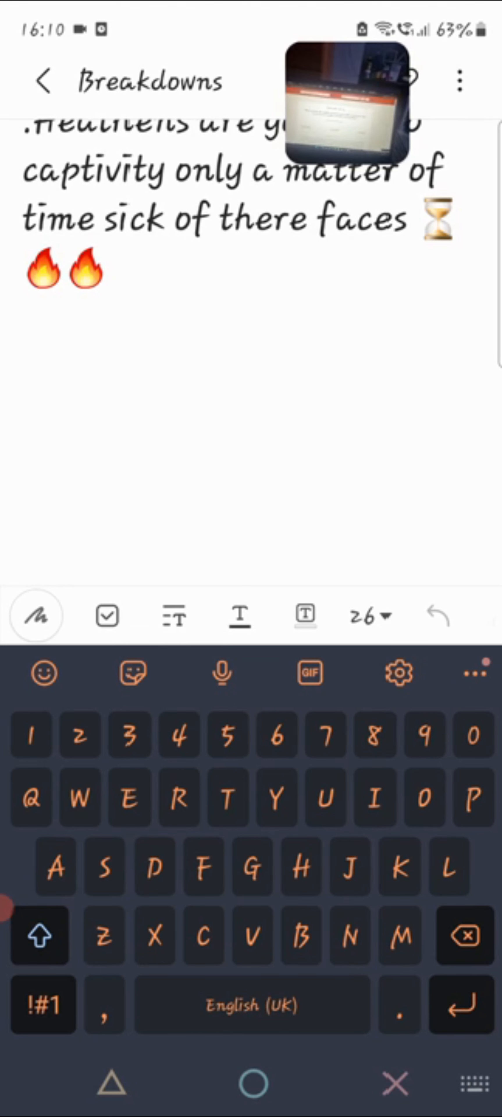
pyautogui.click(25, 470)
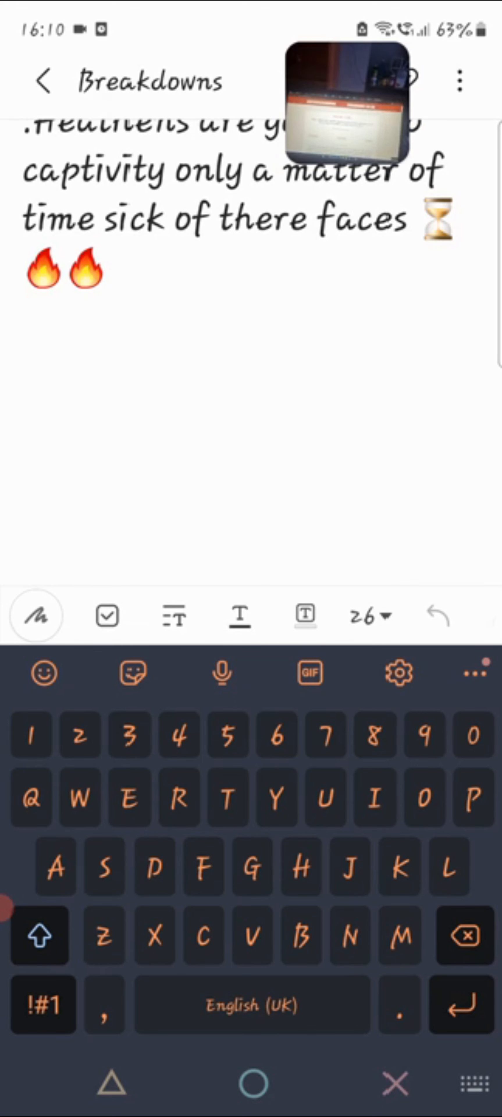
pyautogui.click(23, 470)
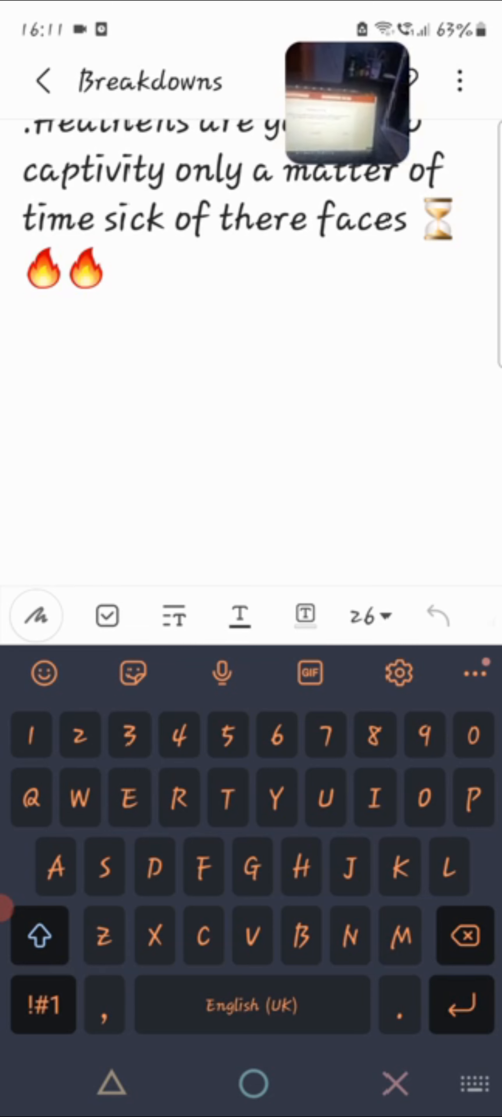
pyautogui.click(23, 467)
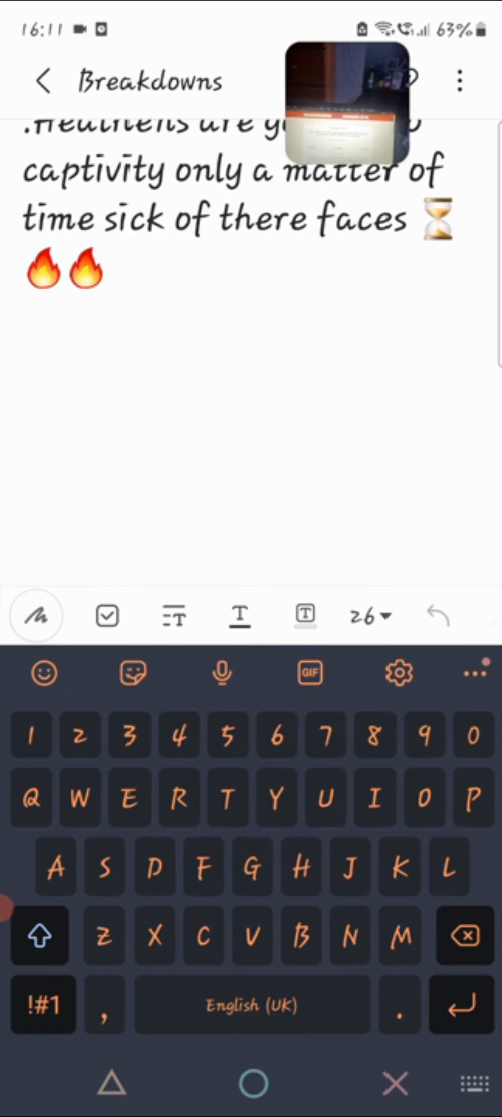
pyautogui.click(25, 470)
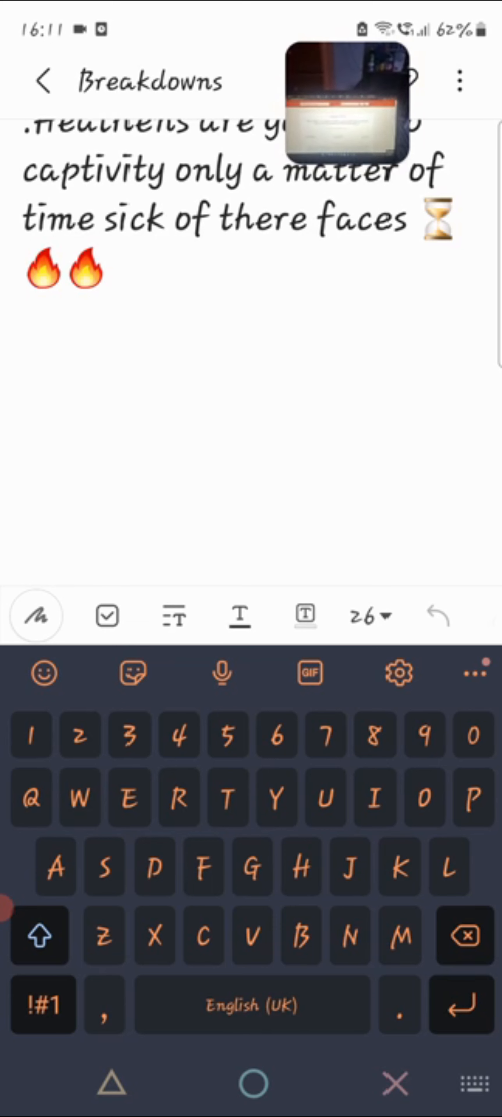
pyautogui.click(23, 470)
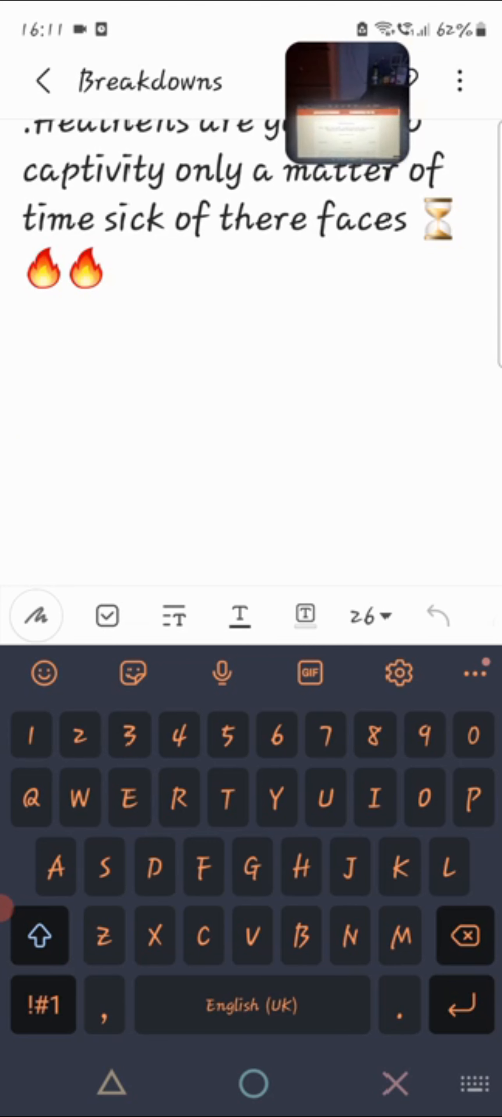
pyautogui.click(25, 470)
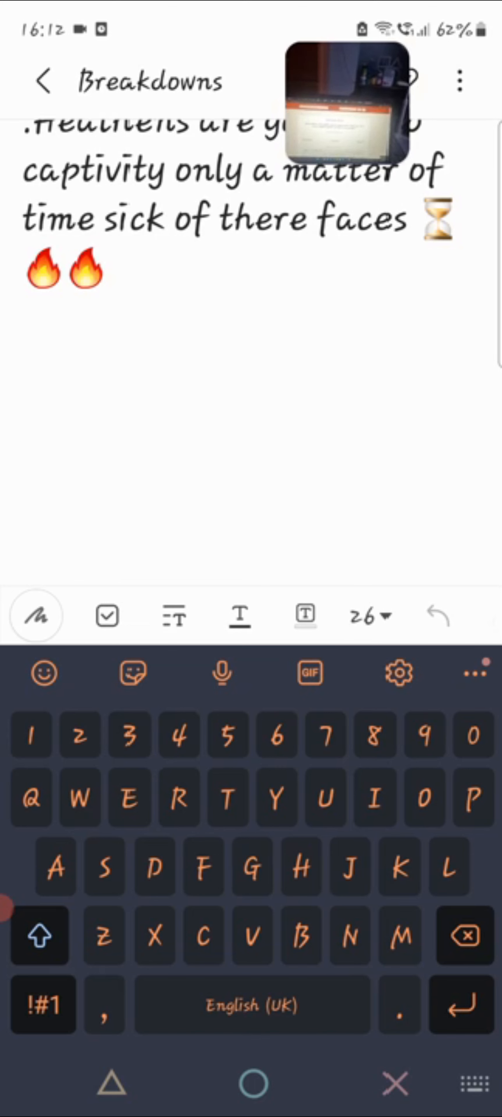
pyautogui.click(23, 473)
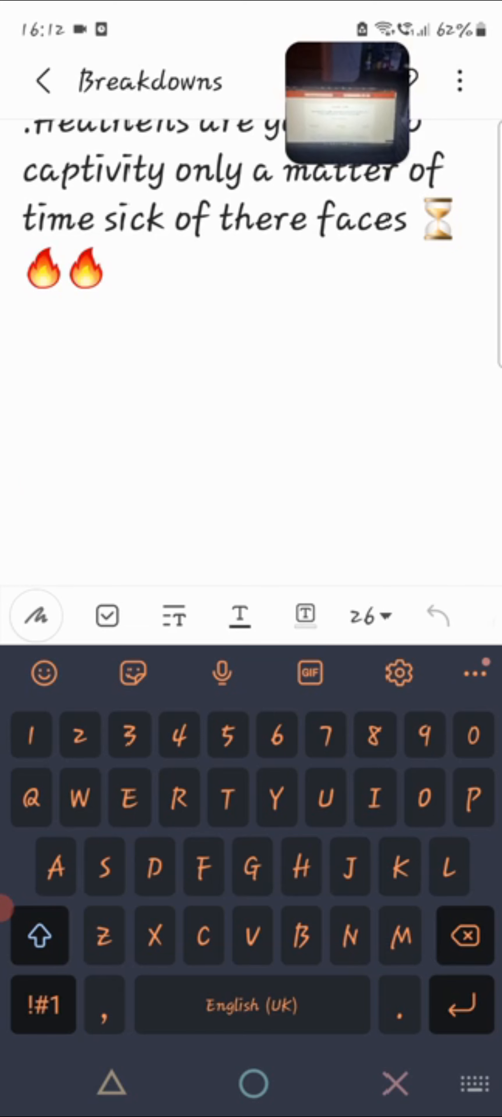
pyautogui.click(24, 474)
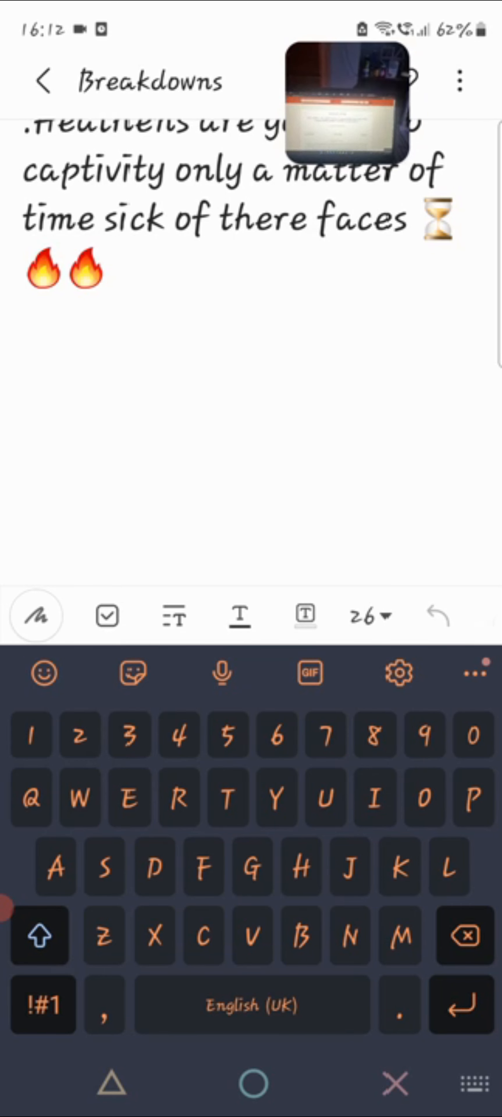
pyautogui.click(23, 470)
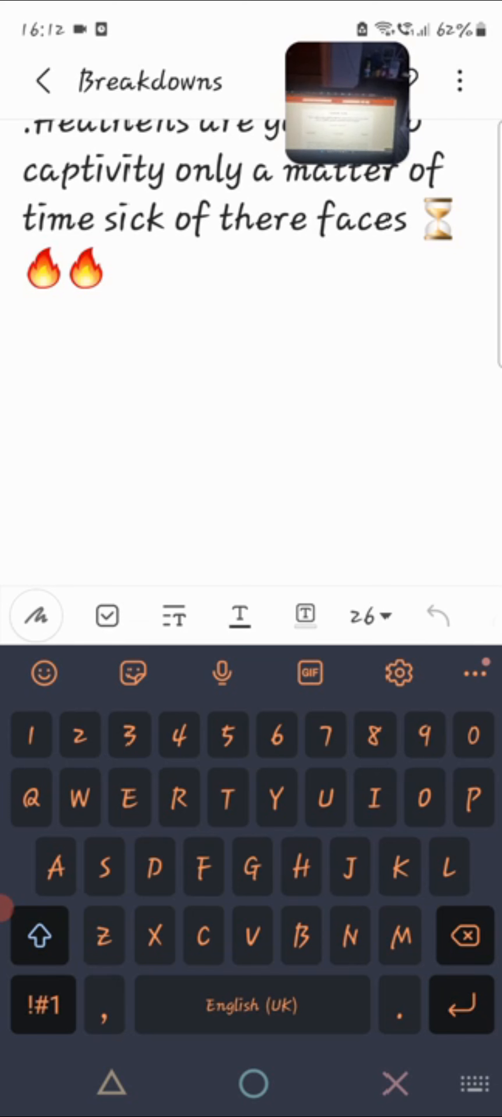
pyautogui.click(25, 466)
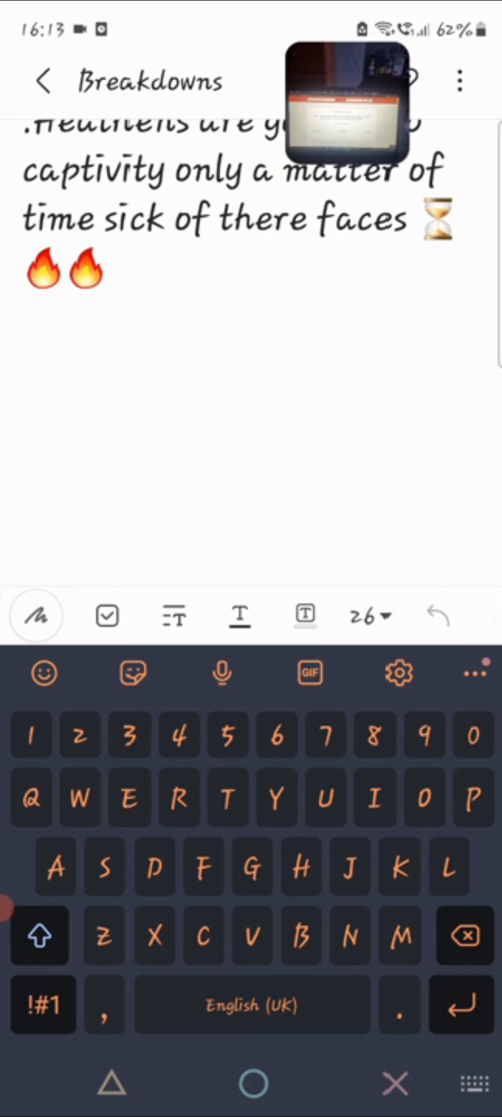
pyautogui.click(23, 470)
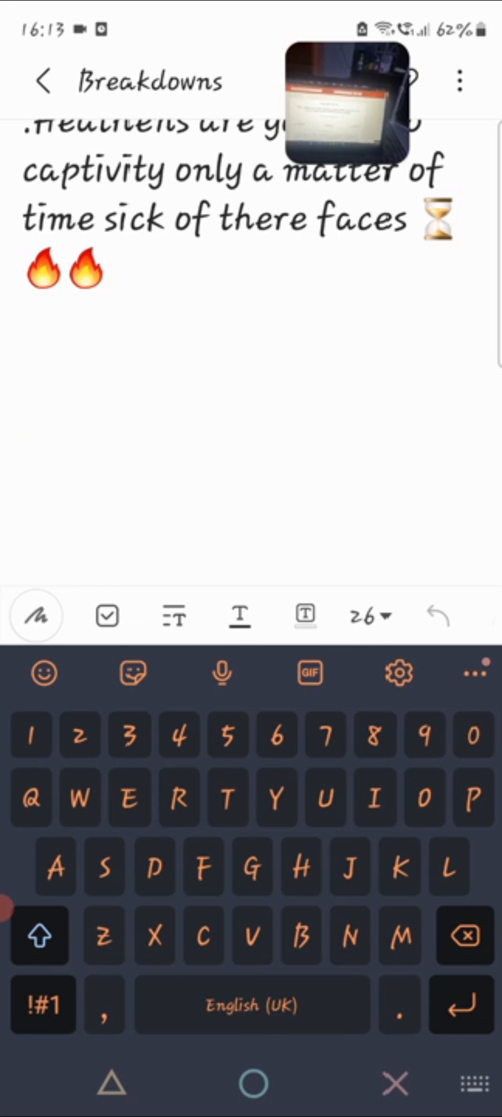
pyautogui.click(24, 470)
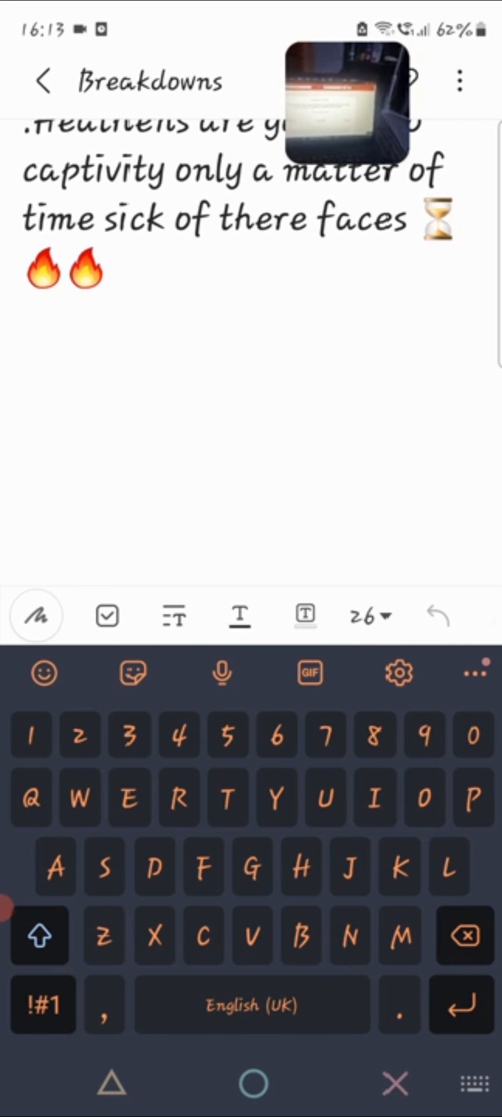
pyautogui.click(24, 470)
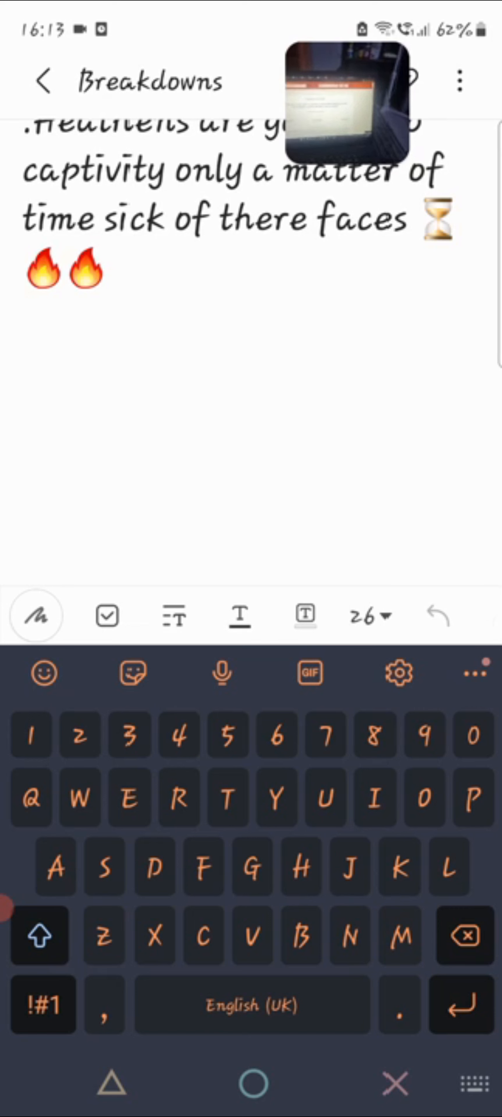
pyautogui.click(21, 470)
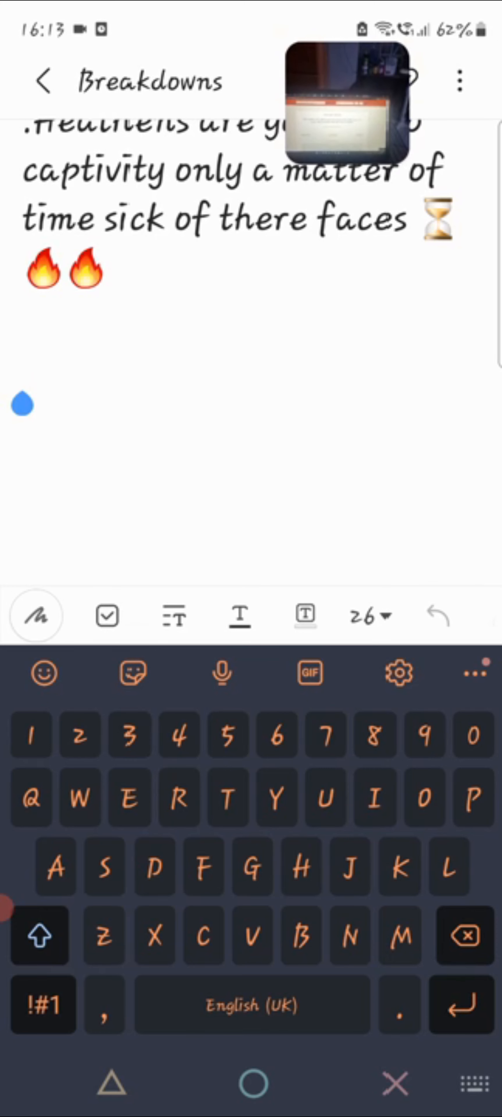
# Place the text cursor on the empty line beneath the fire emojis for new text
pyautogui.click(24, 371)
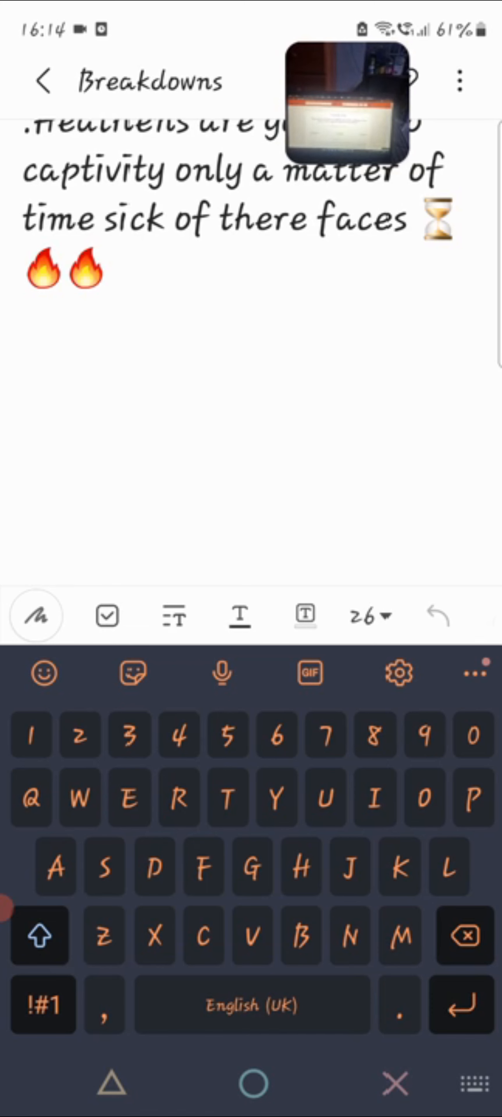
pyautogui.click(25, 371)
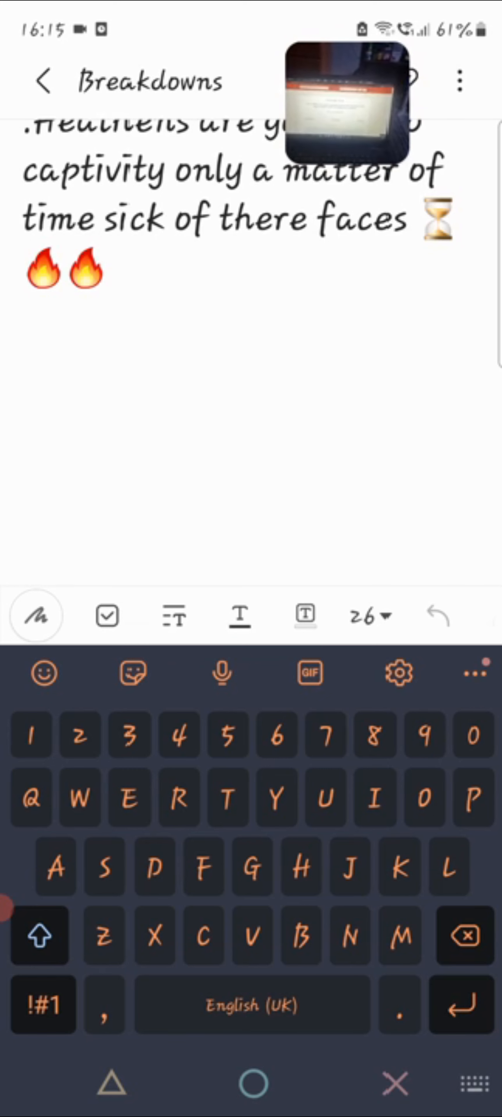
pyautogui.click(23, 374)
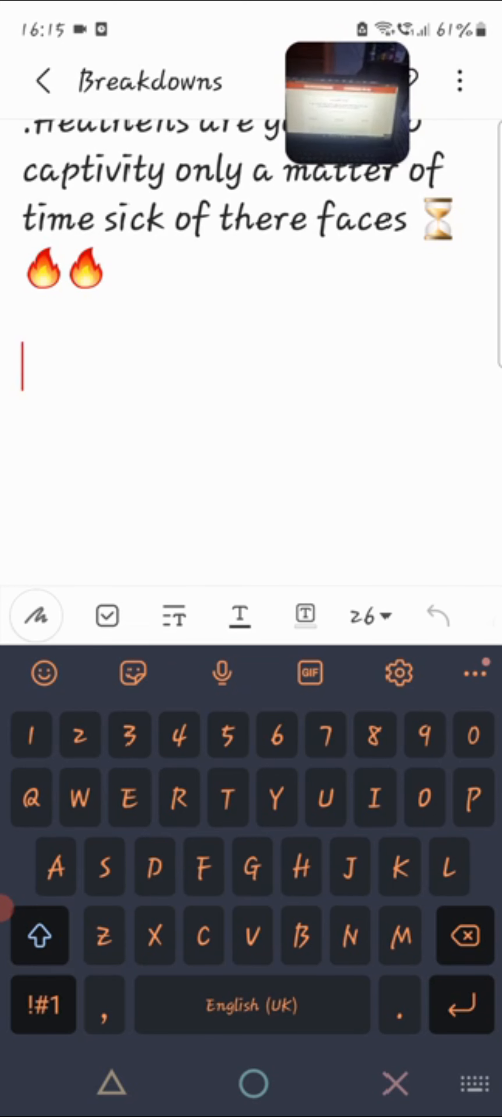